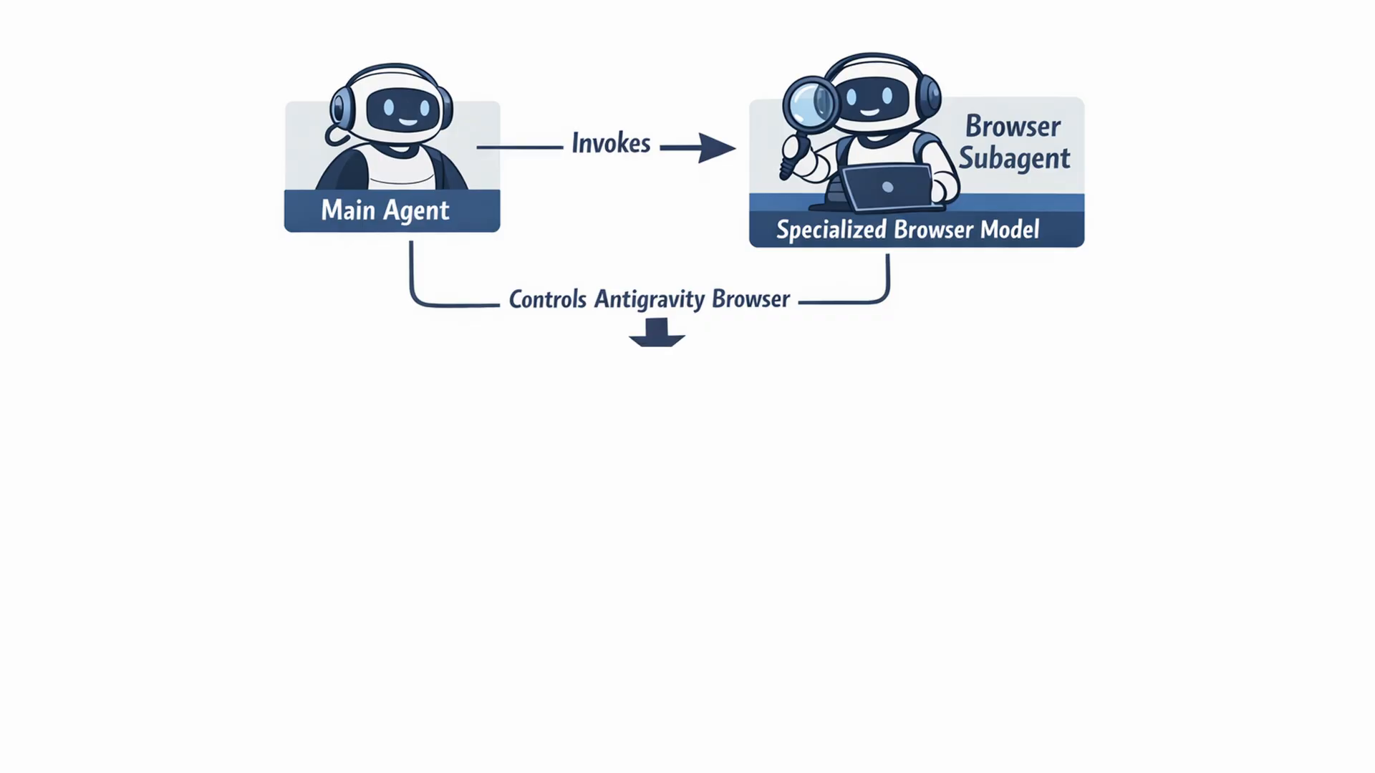
# Bring the Agent Manager window forward, ready for a new conversation in live-server-demo
pyautogui.moveTo(1066, 249); pyautogui.dragTo(1289, 425)
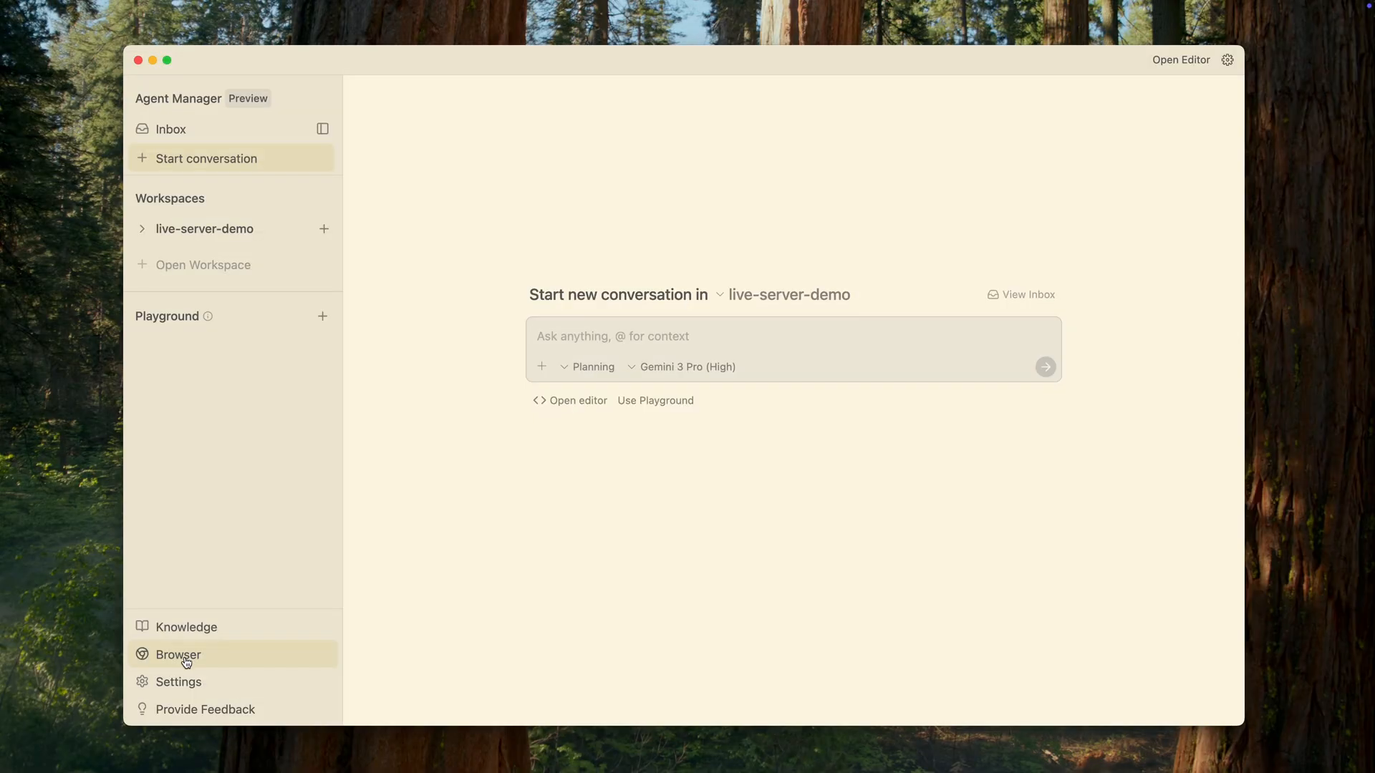
# Install the Antigravity Browser Extension into Chrome from the Browser setup page
pyautogui.click(178, 655)
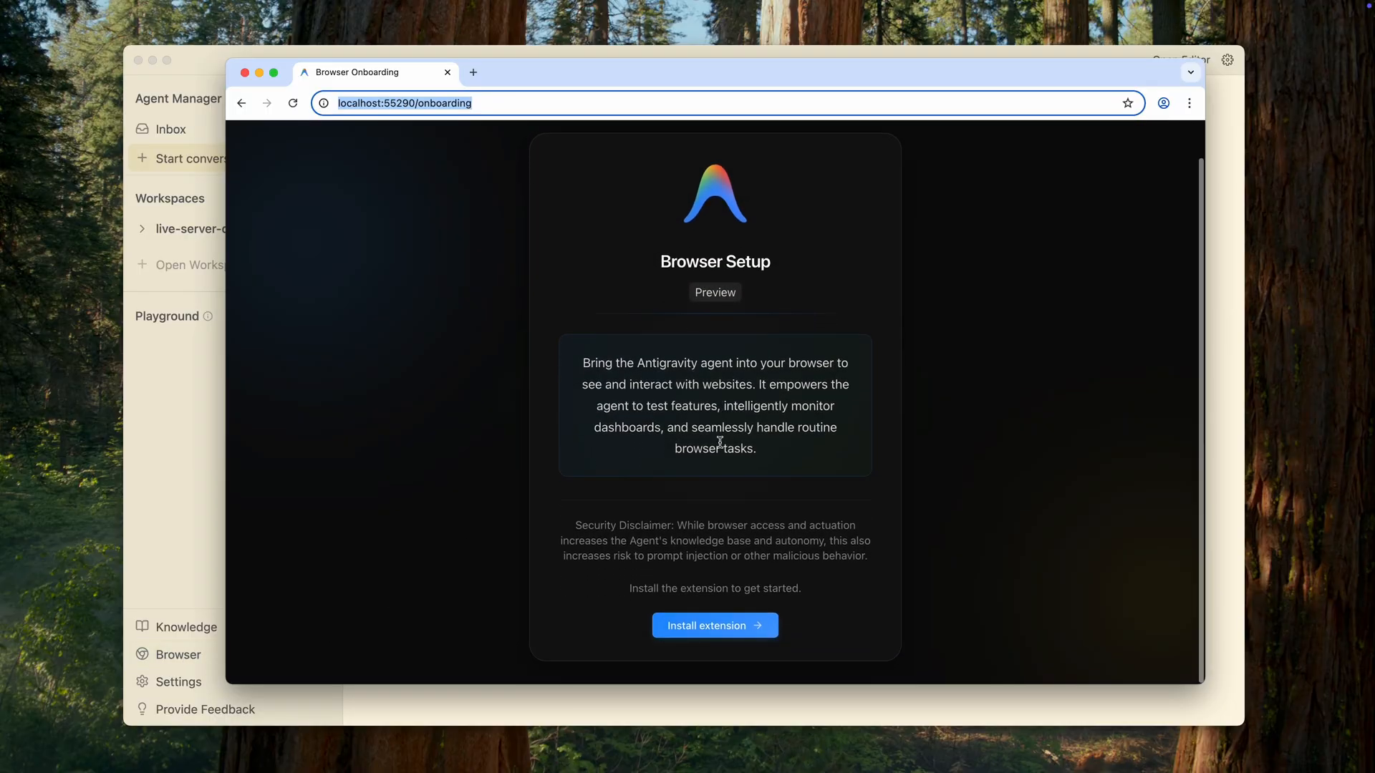
pyautogui.click(716, 625)
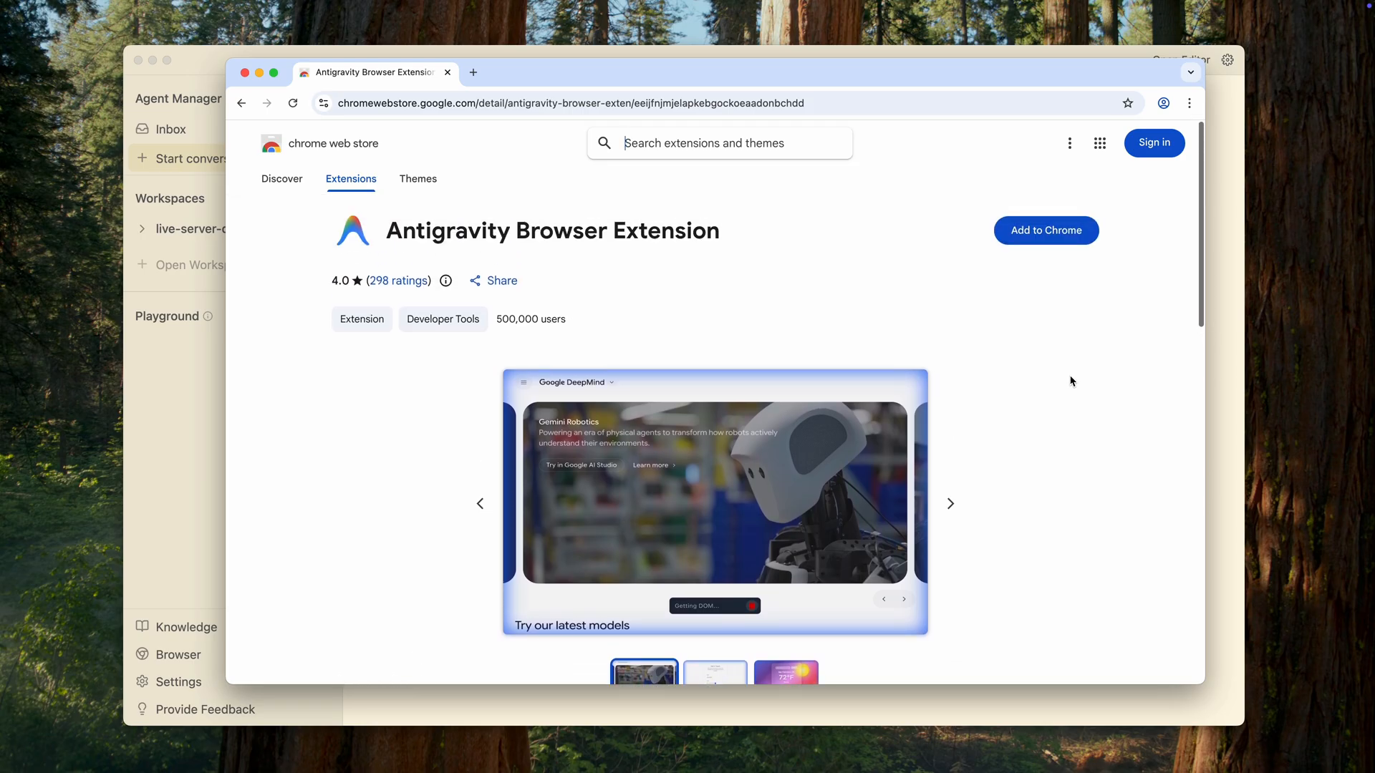
pyautogui.click(1046, 229)
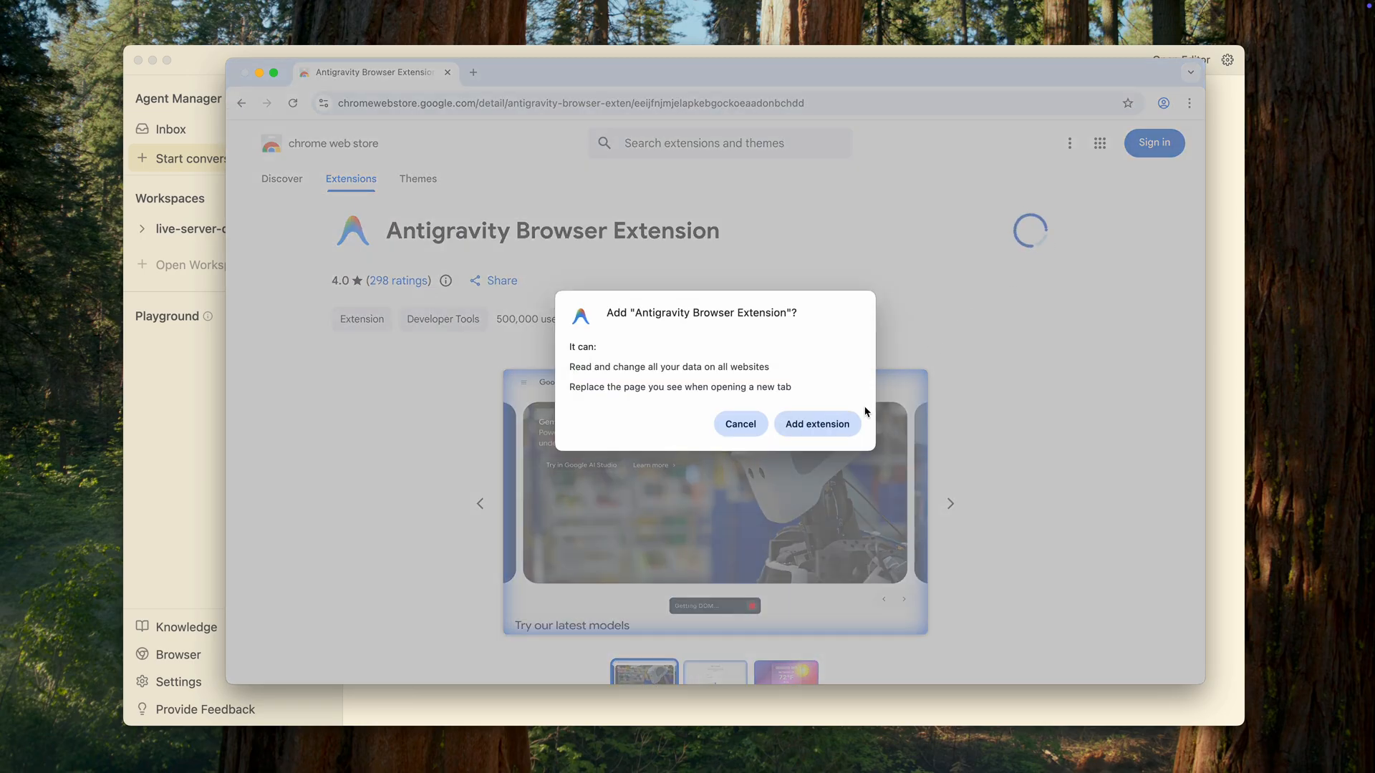
pyautogui.click(816, 424)
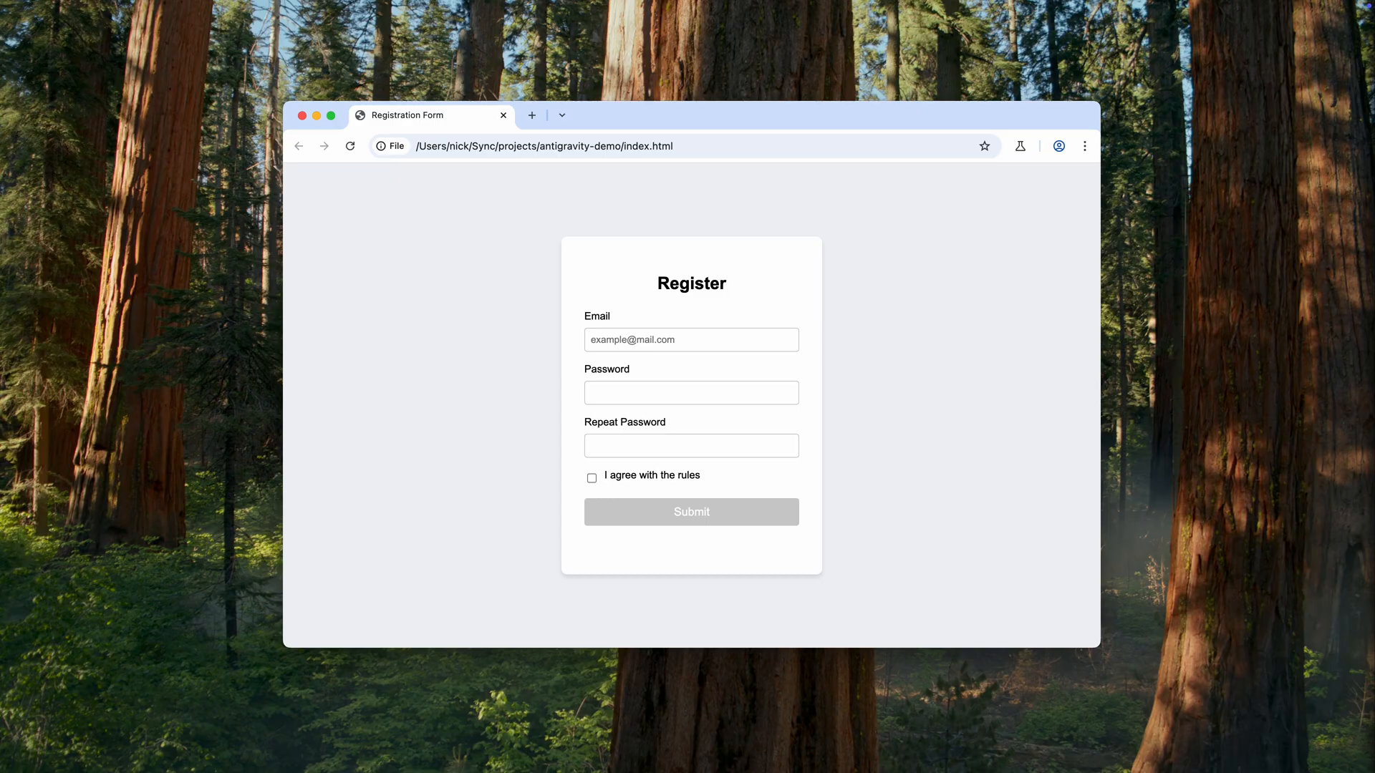
pyautogui.write('test@test.com')
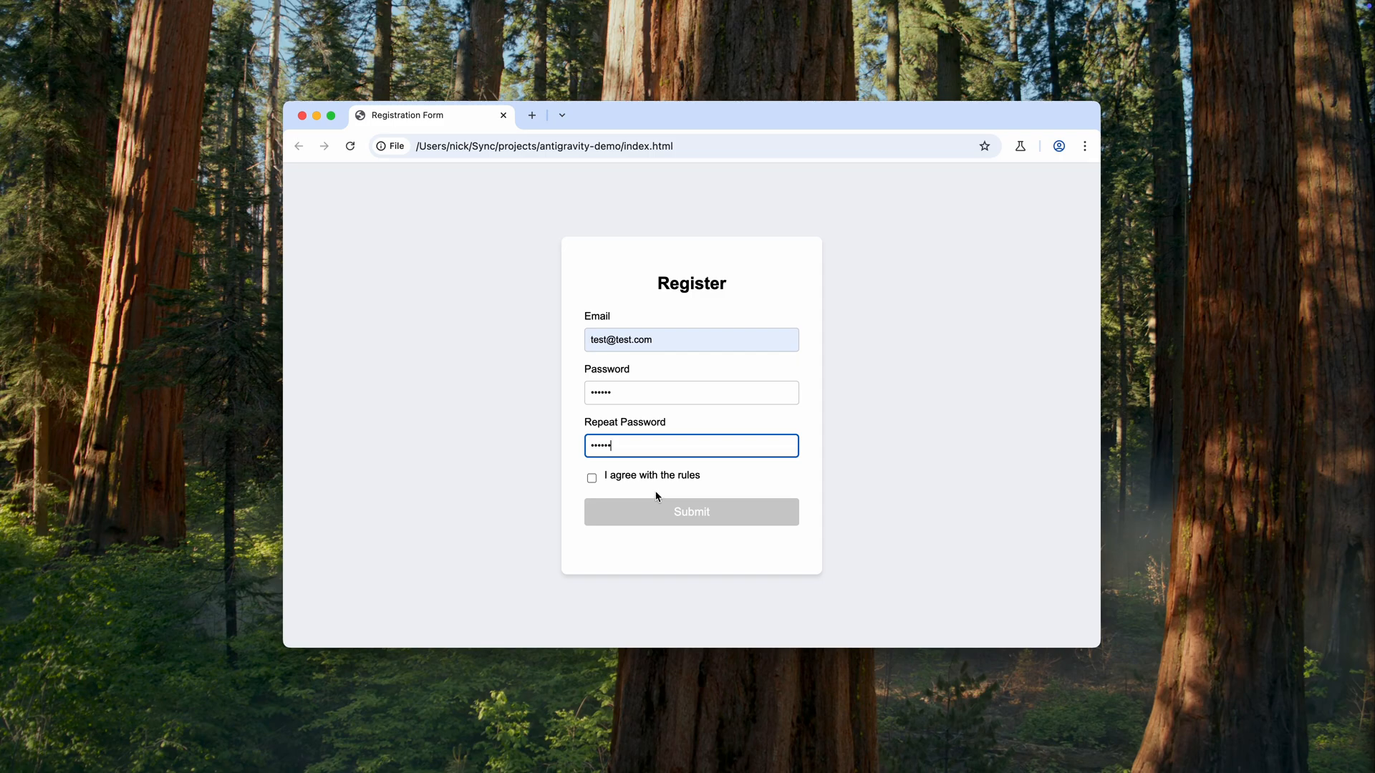
pyautogui.click(591, 478)
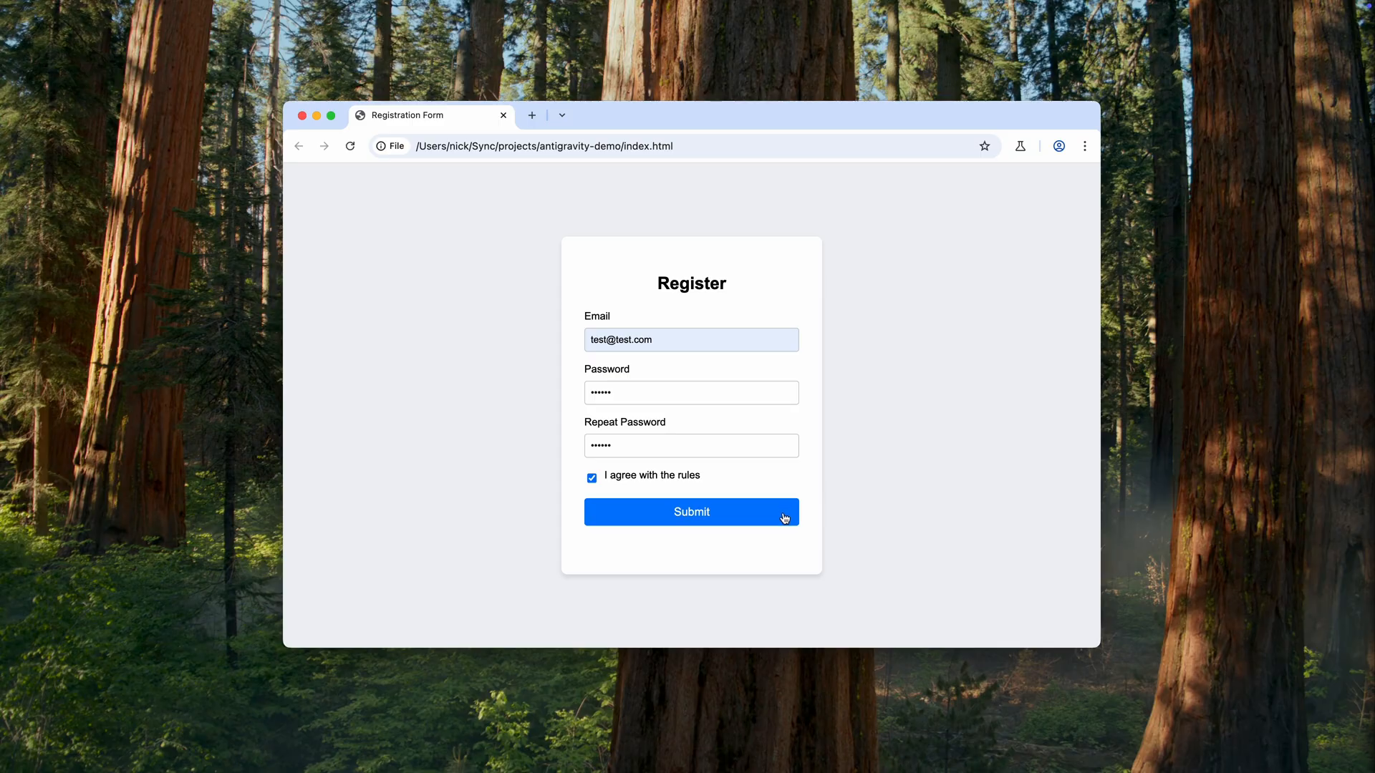
pyautogui.click(692, 511)
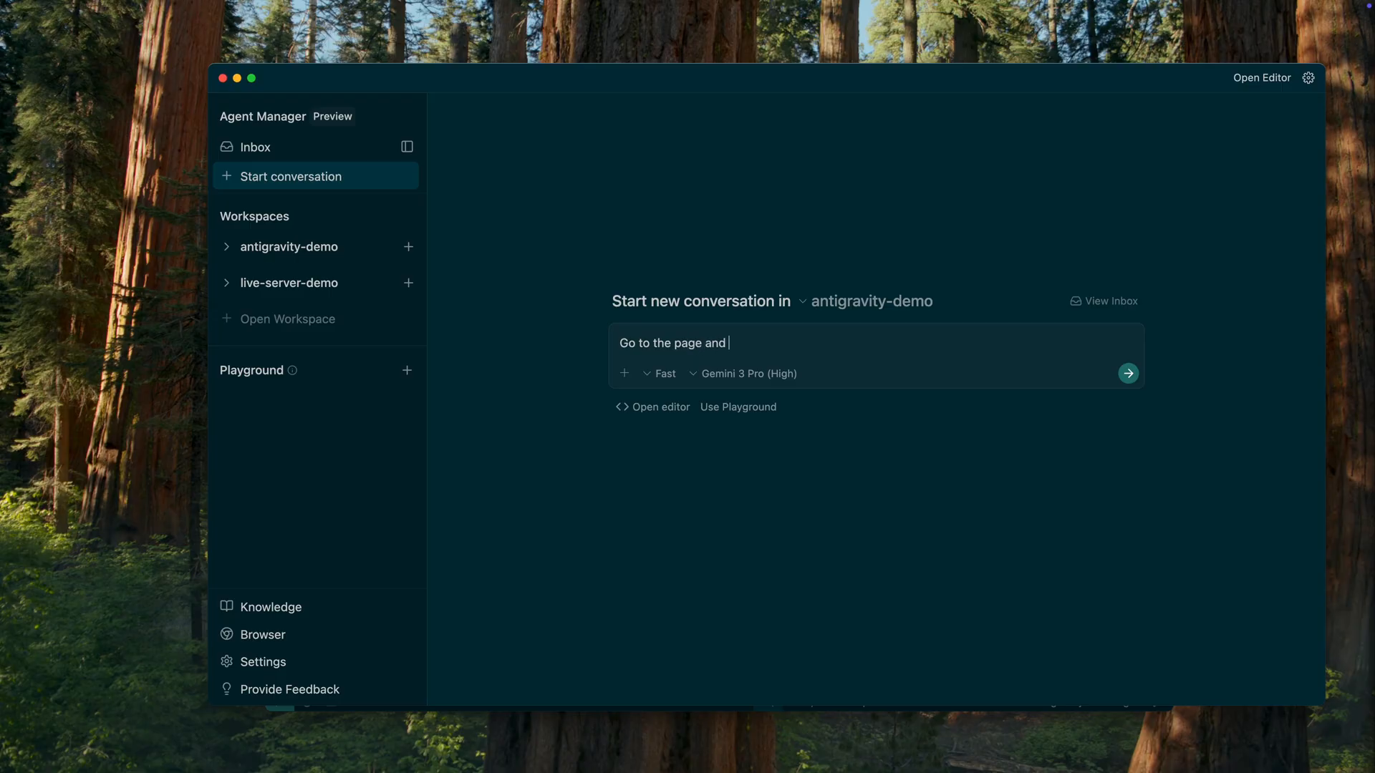
pyautogui.write('try to register')
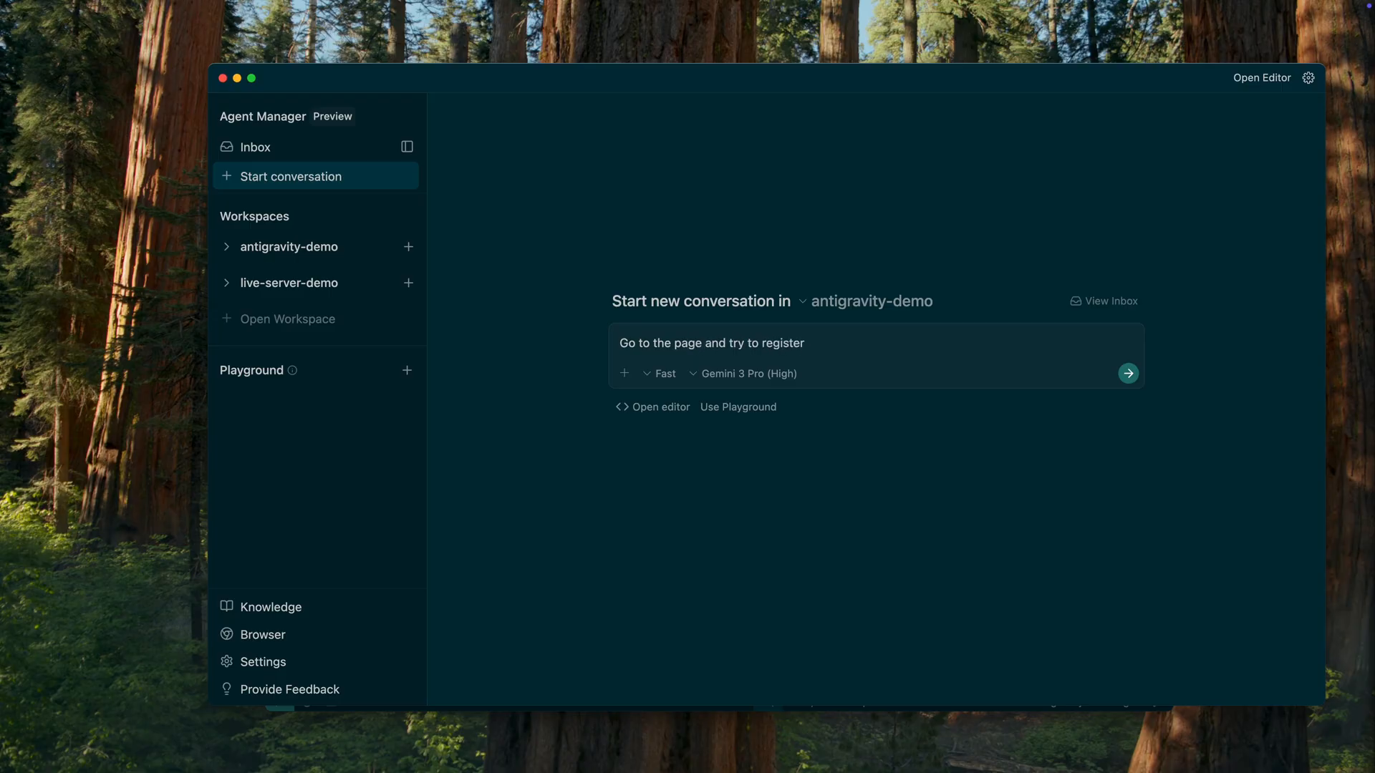
pyautogui.write('with the mail')
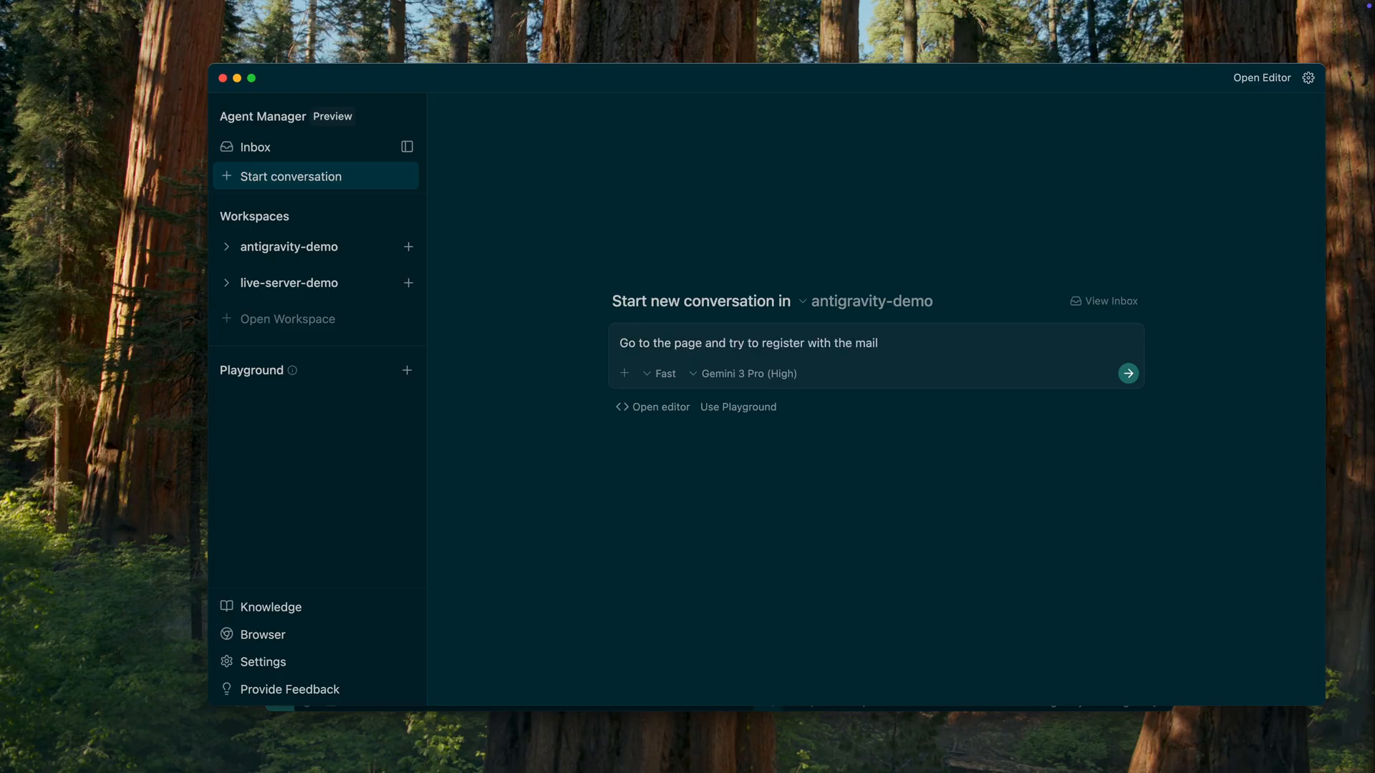
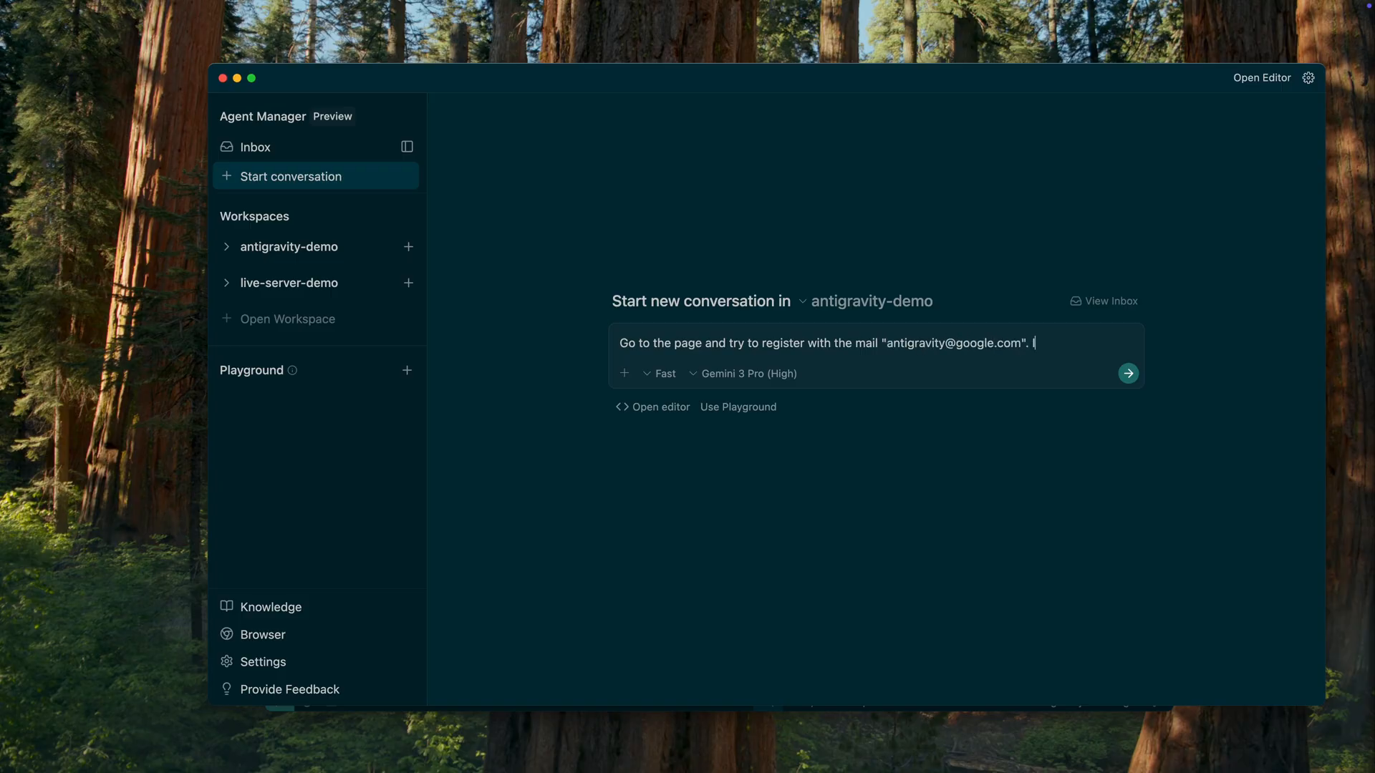
pyautogui.write('If it doe')
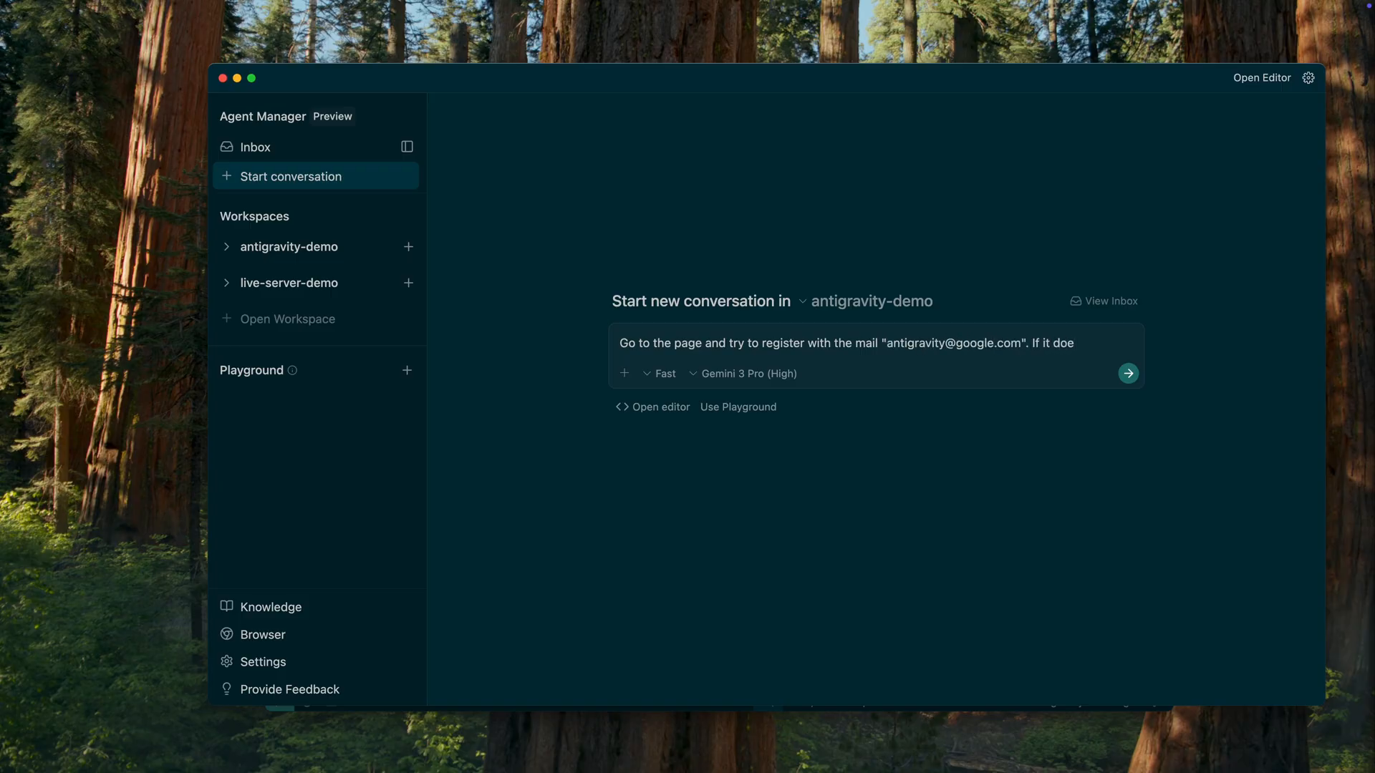
pyautogui.write("sn't work")
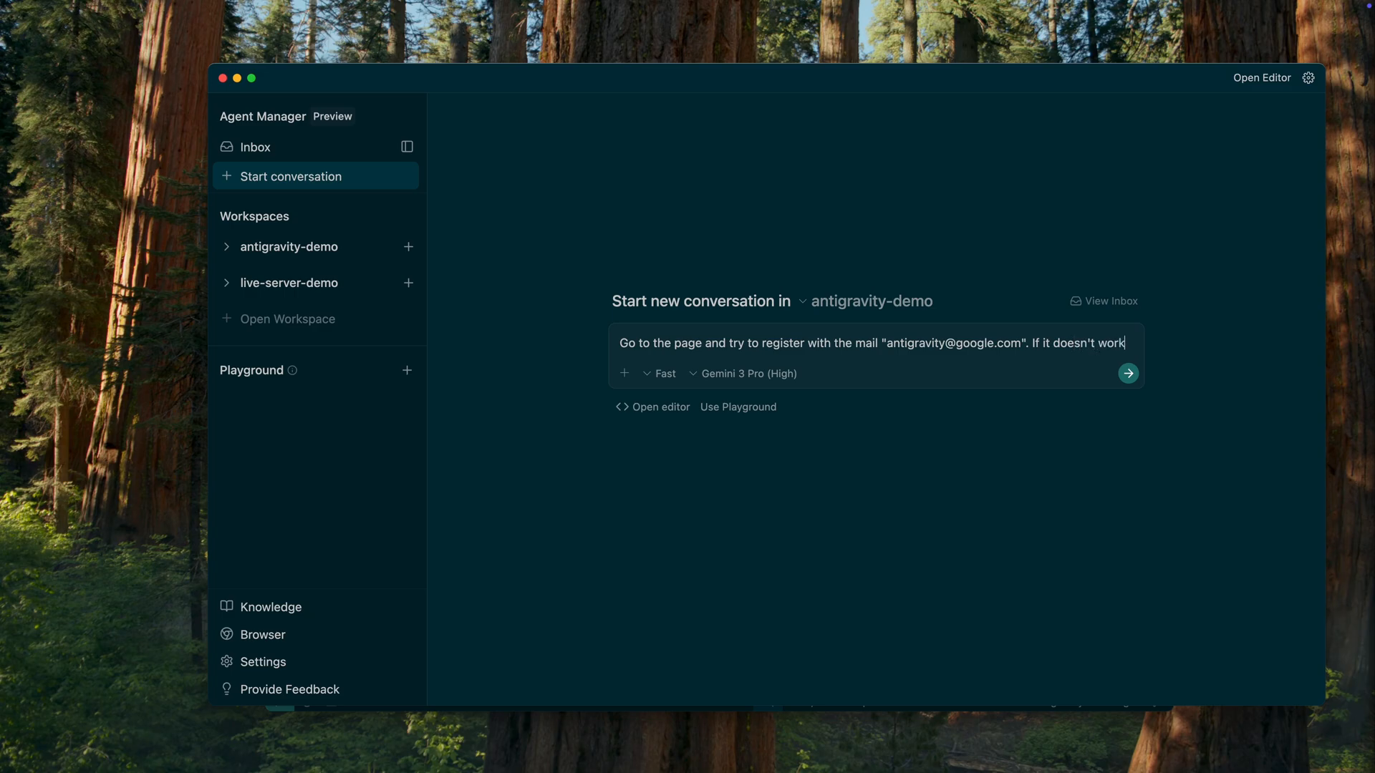
pyautogui.write('out, then')
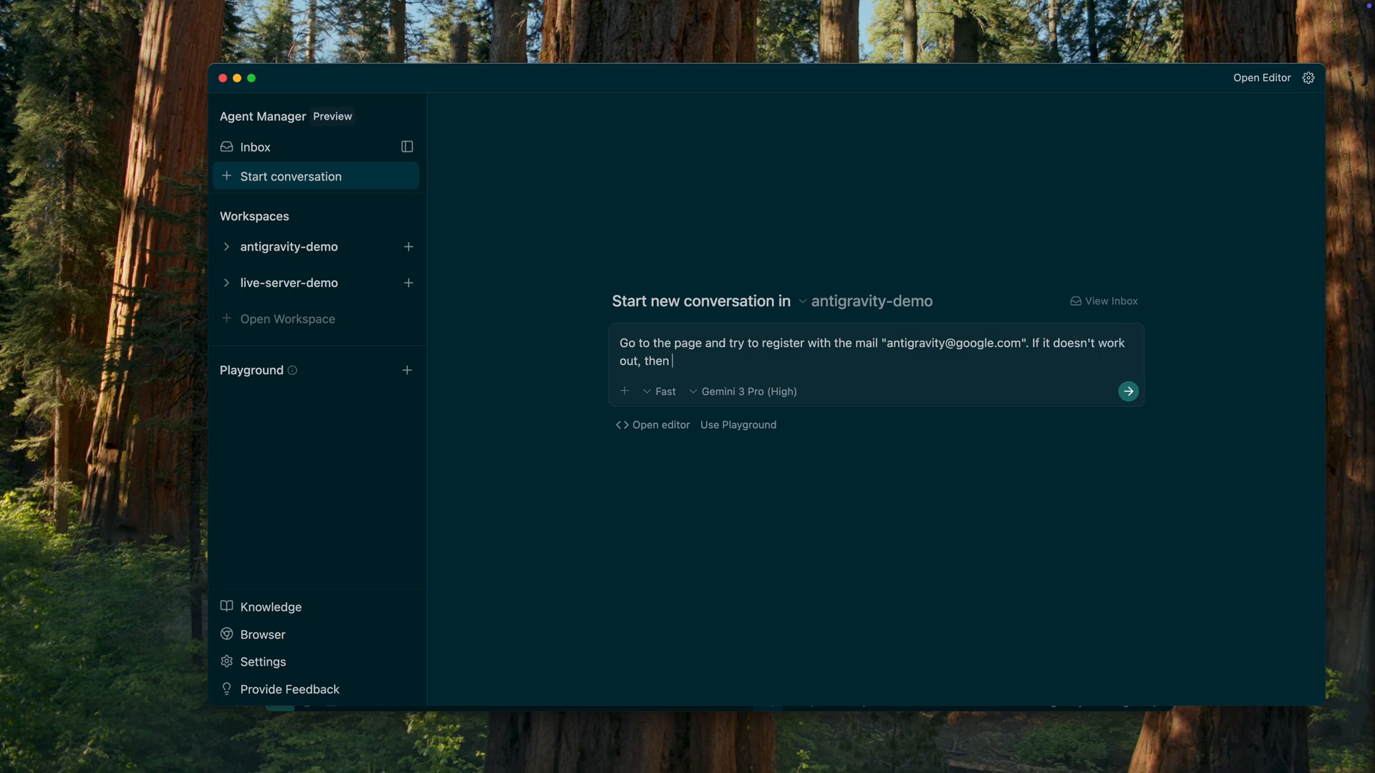
pyautogui.write('tell me whic')
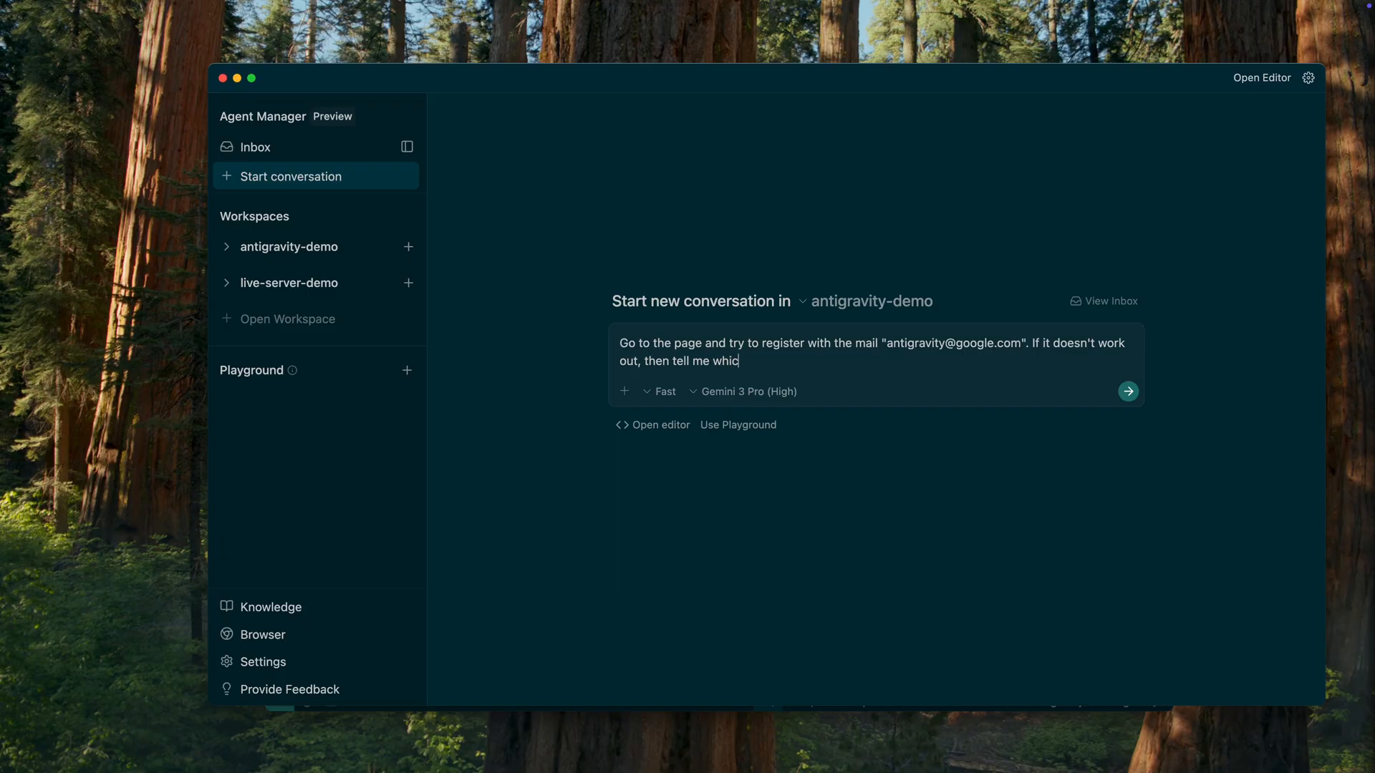
pyautogui.write('h error tex')
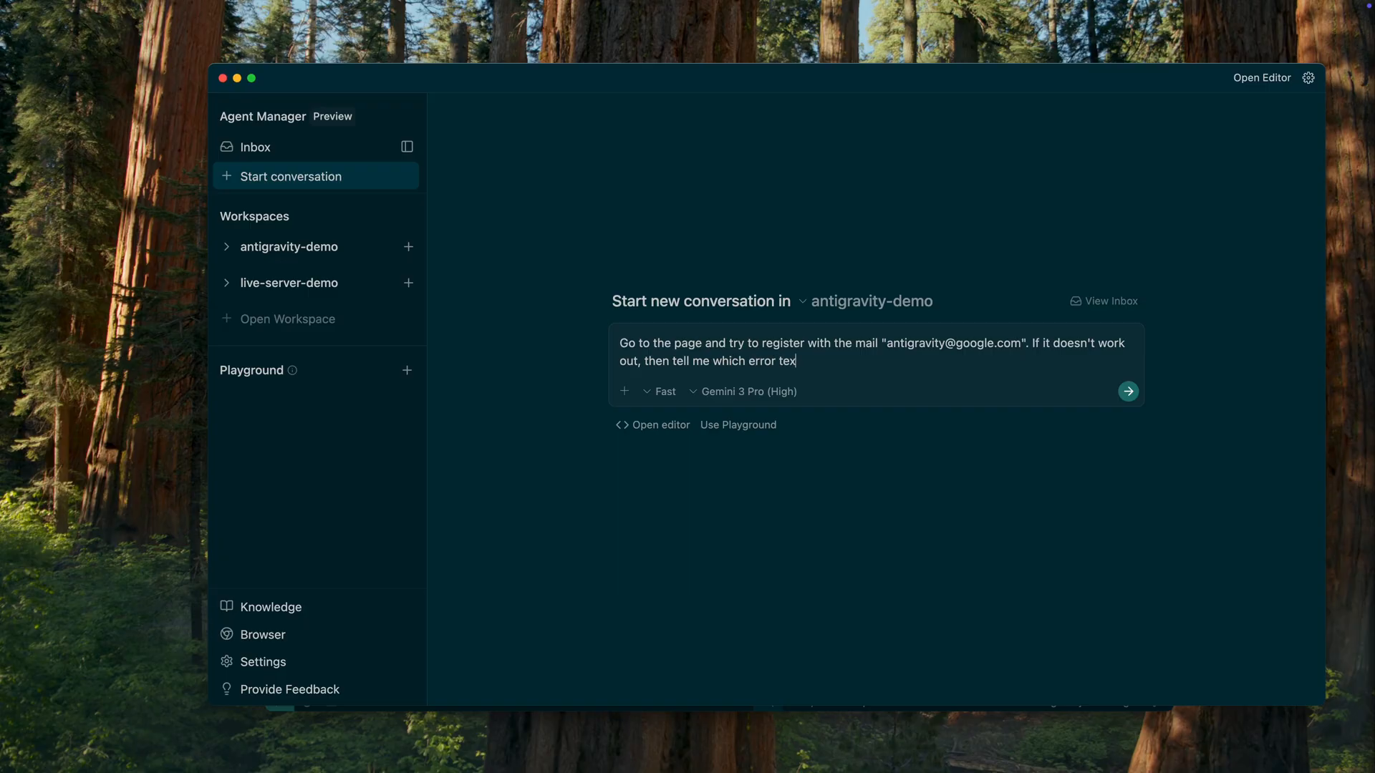
pyautogui.write('t appeared and take a screensho')
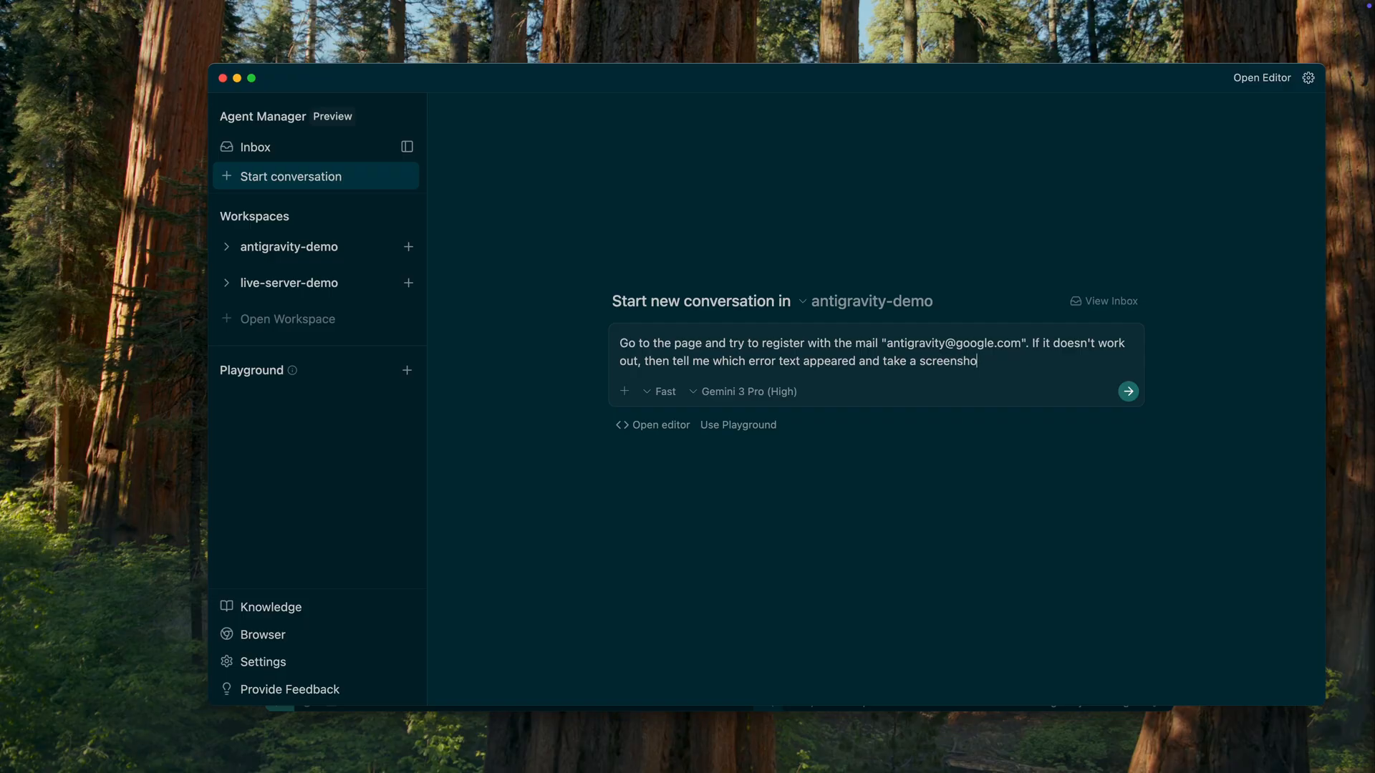
pyautogui.click(1128, 391)
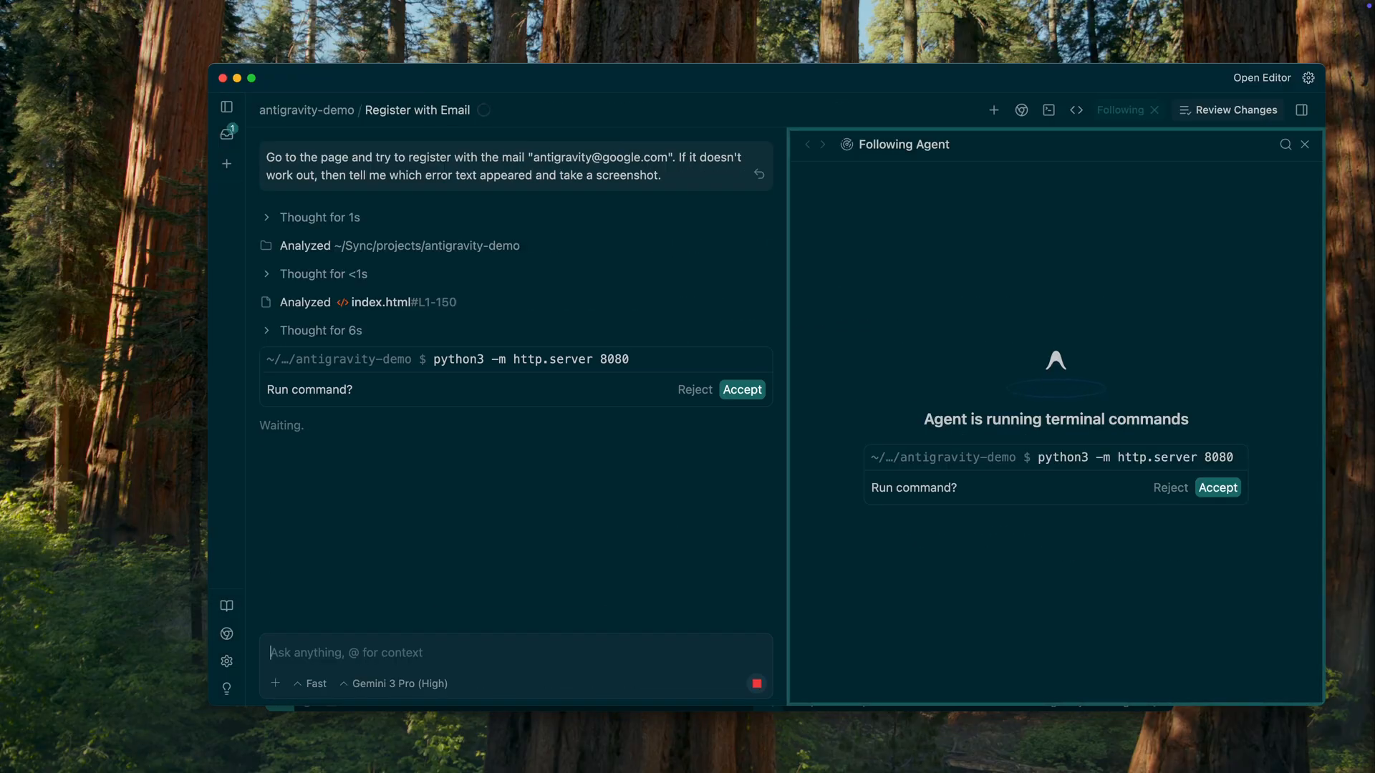
# Accept the agent's python3 http.server command to start the local web server
pyautogui.click(742, 390)
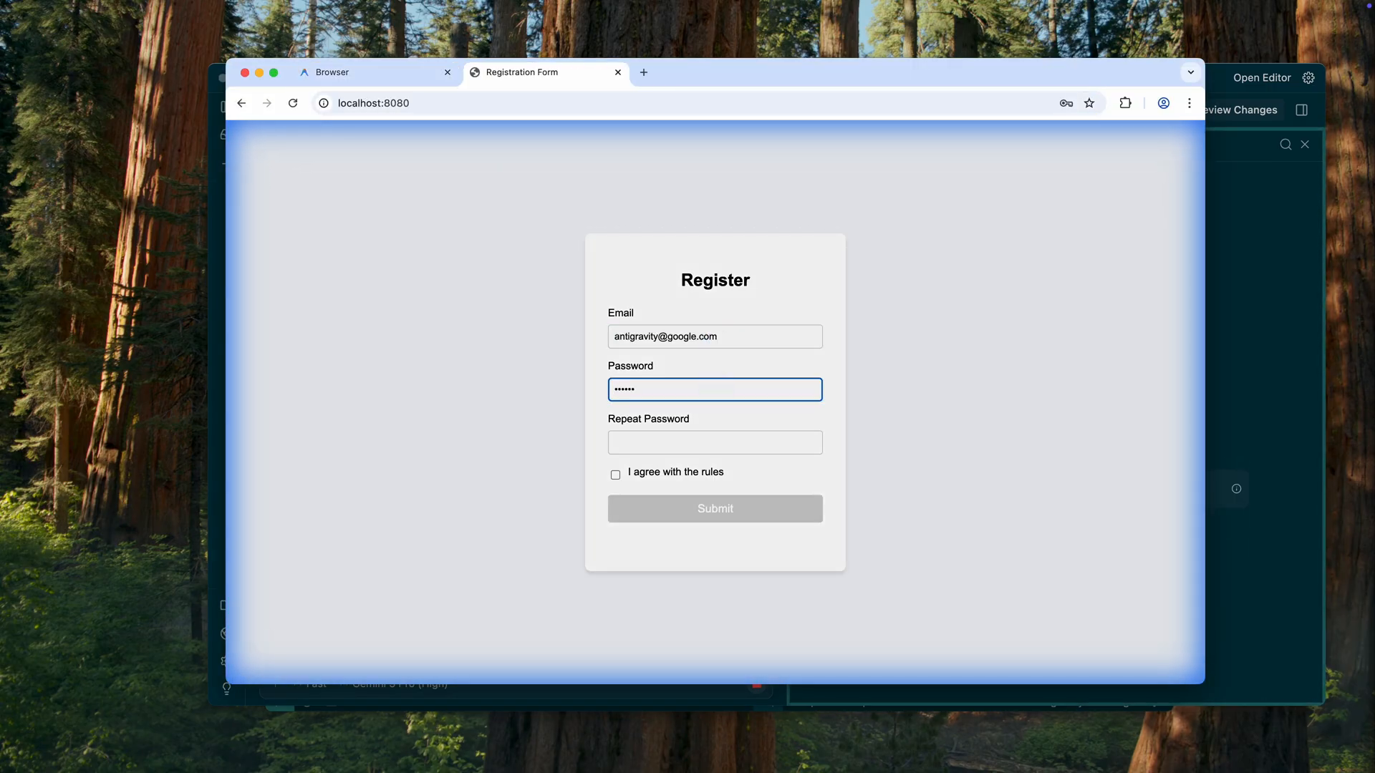
# Let the agent fill the repeated password and agree to the rules on the form
pyautogui.click(715, 442)
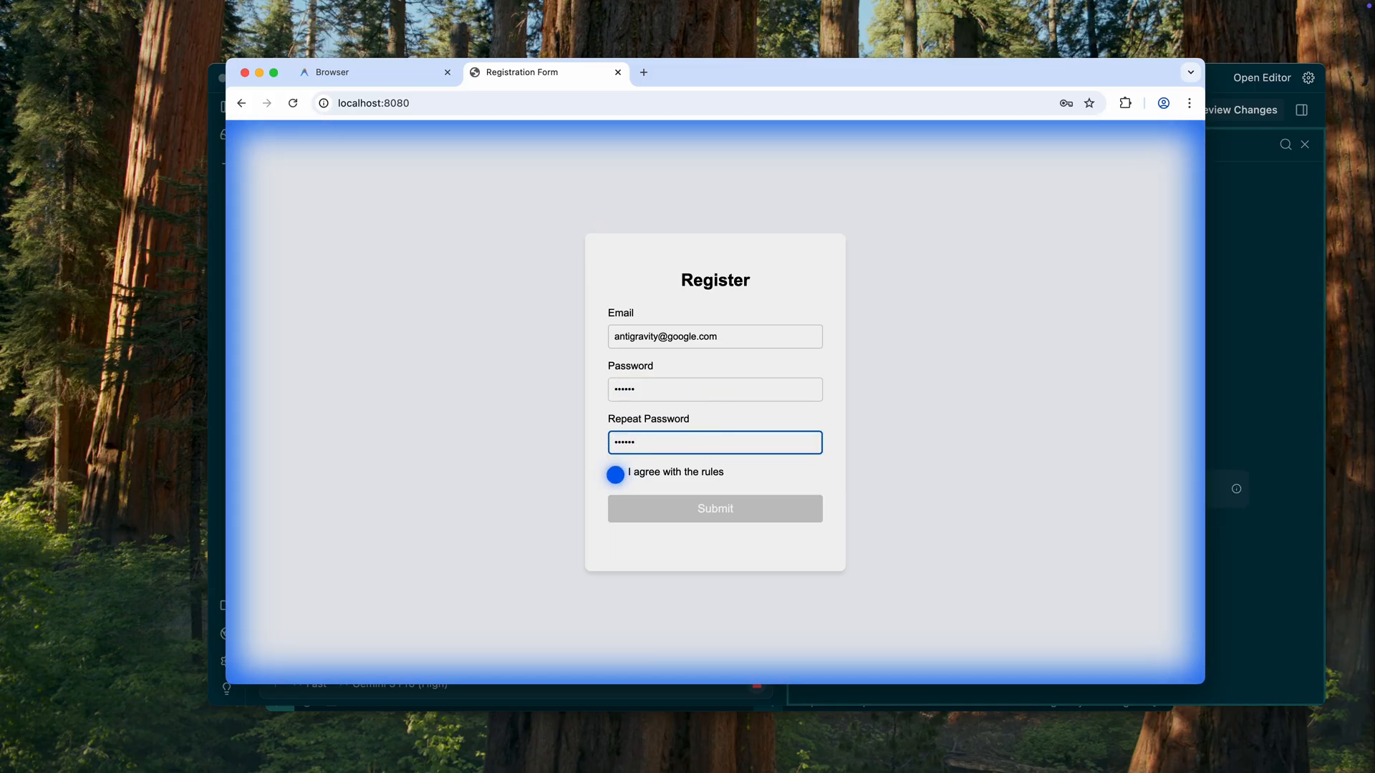
pyautogui.click(616, 474)
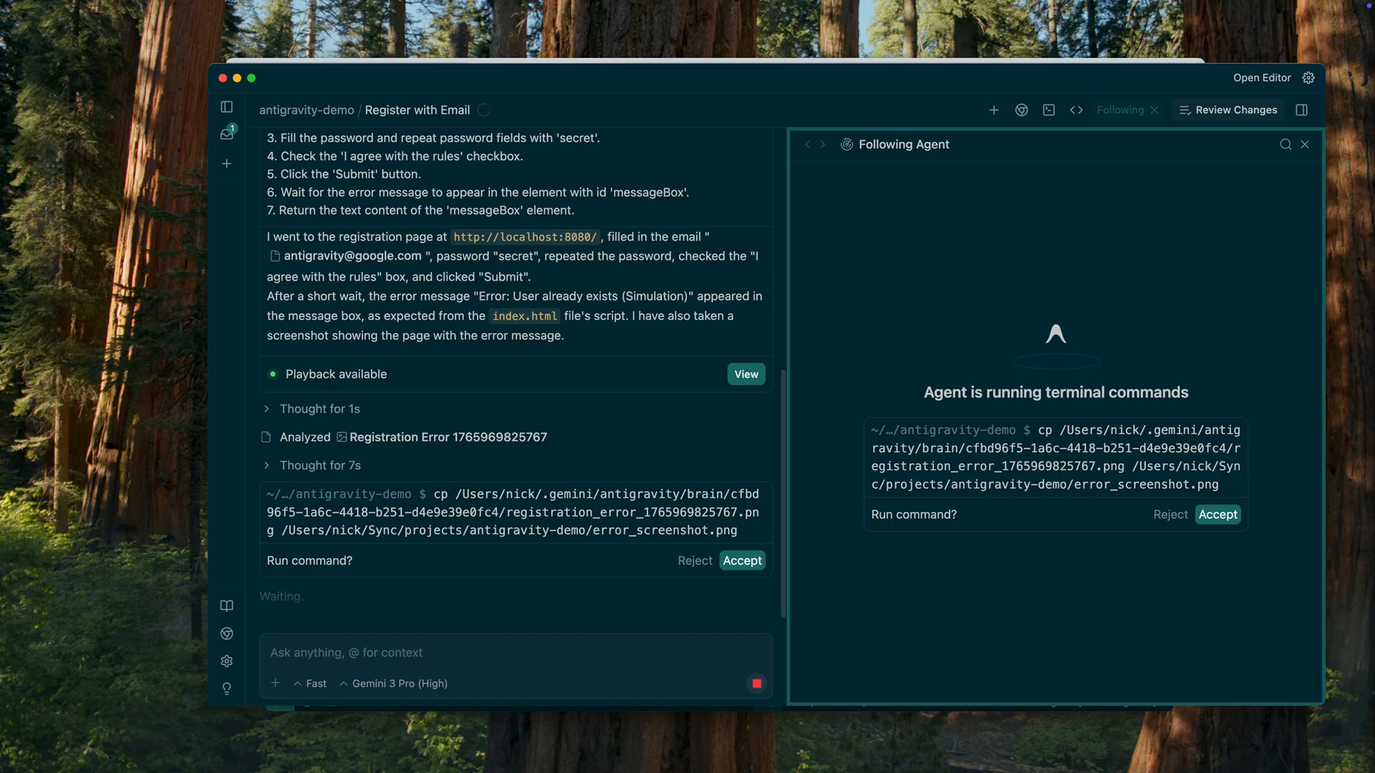
# Accept the cp command copying the screenshot into the project as error_screenshot.png
pyautogui.click(742, 562)
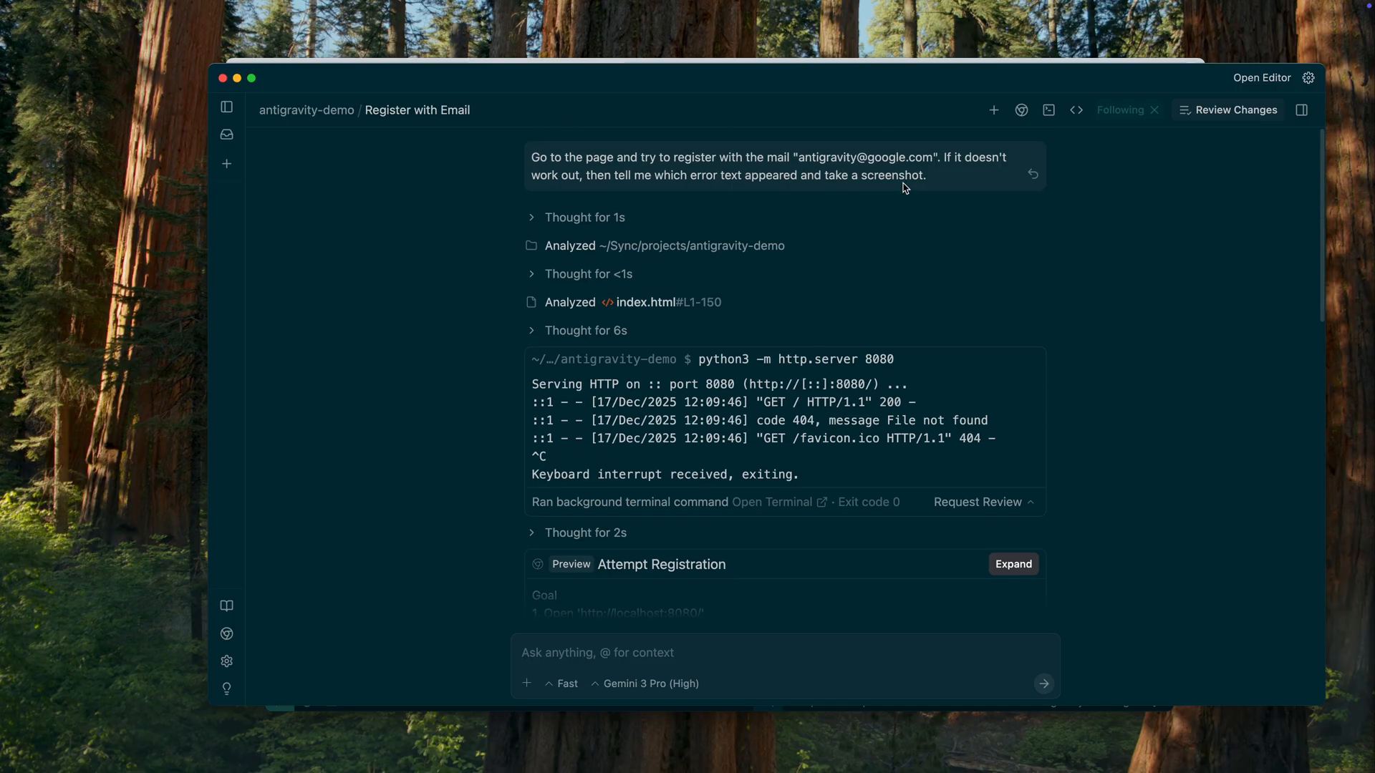
# Play the Registration Attempt recording from Media Artifacts, skipping ahead through it
pyautogui.click(1301, 109)
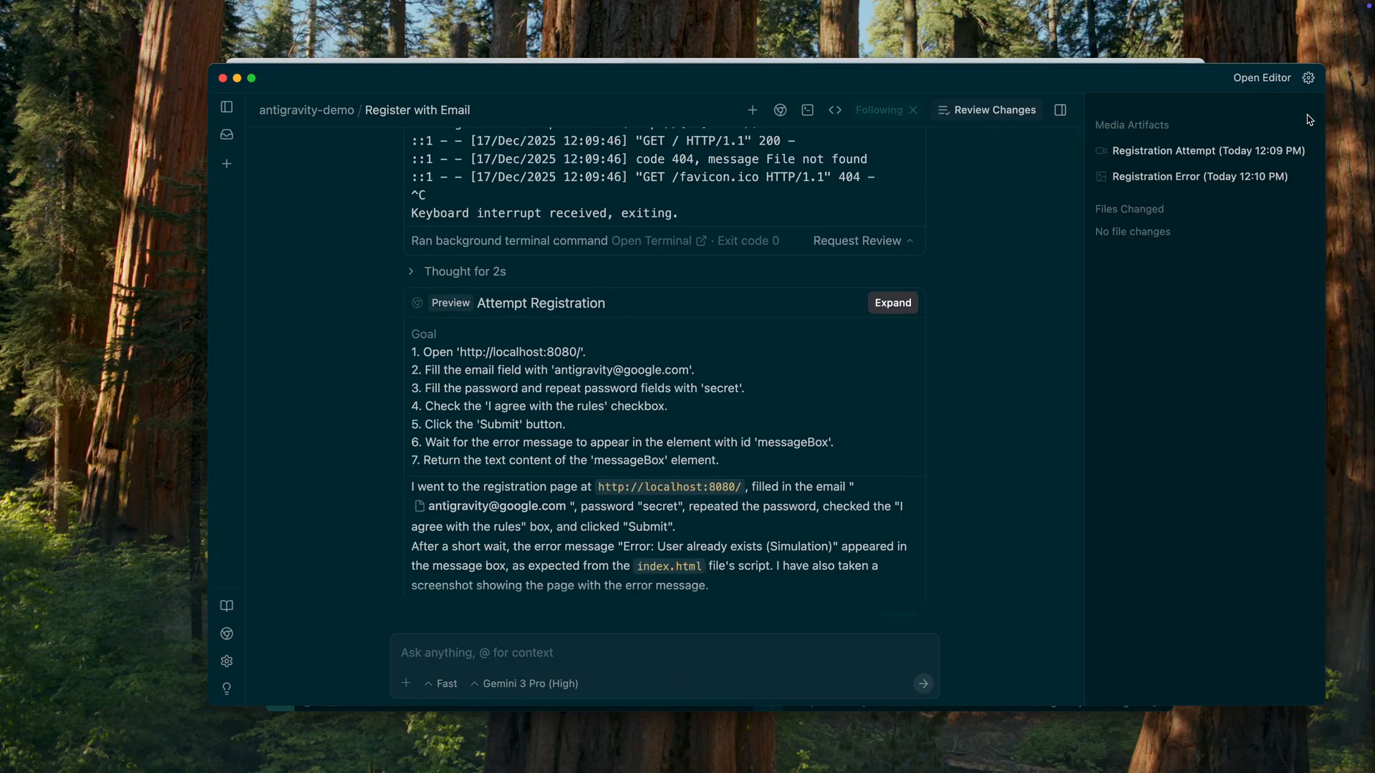
pyautogui.click(1200, 176)
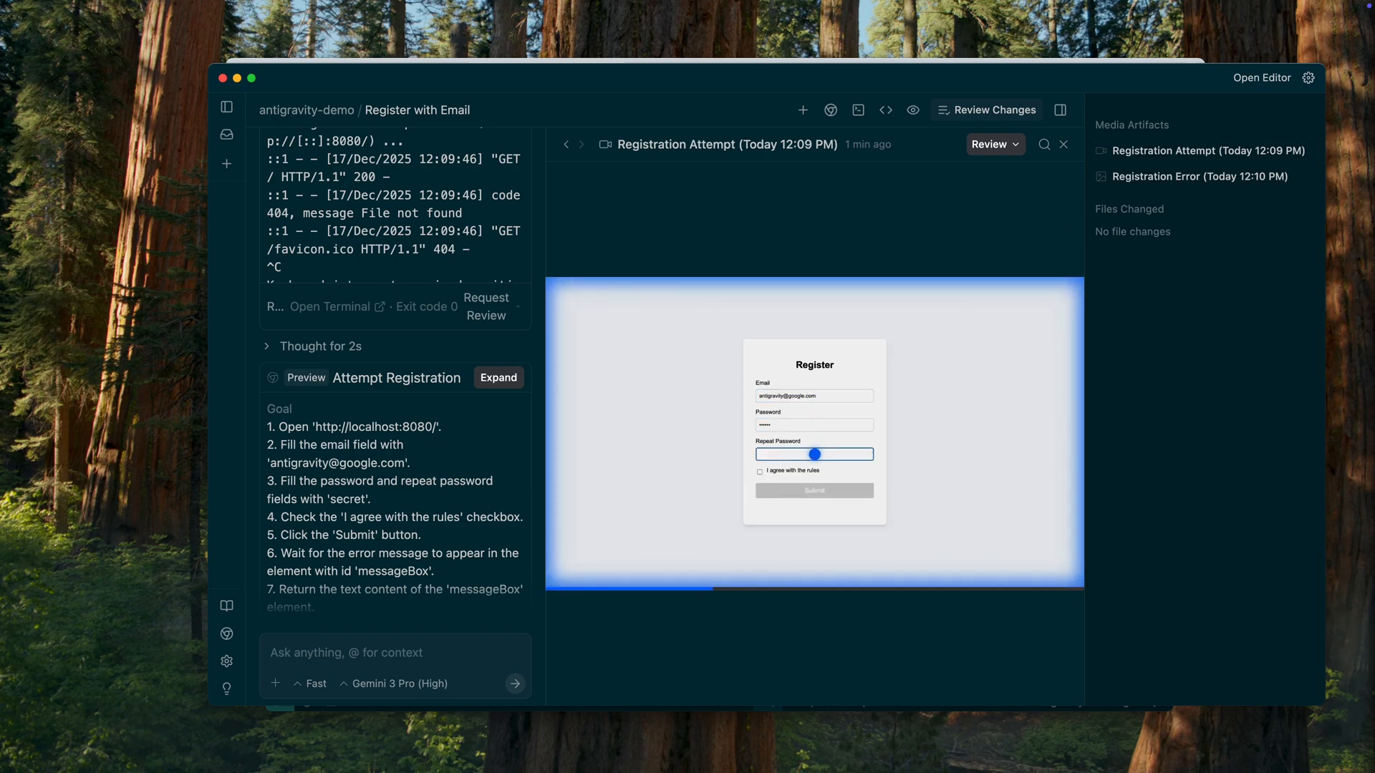
pyautogui.click(759, 473)
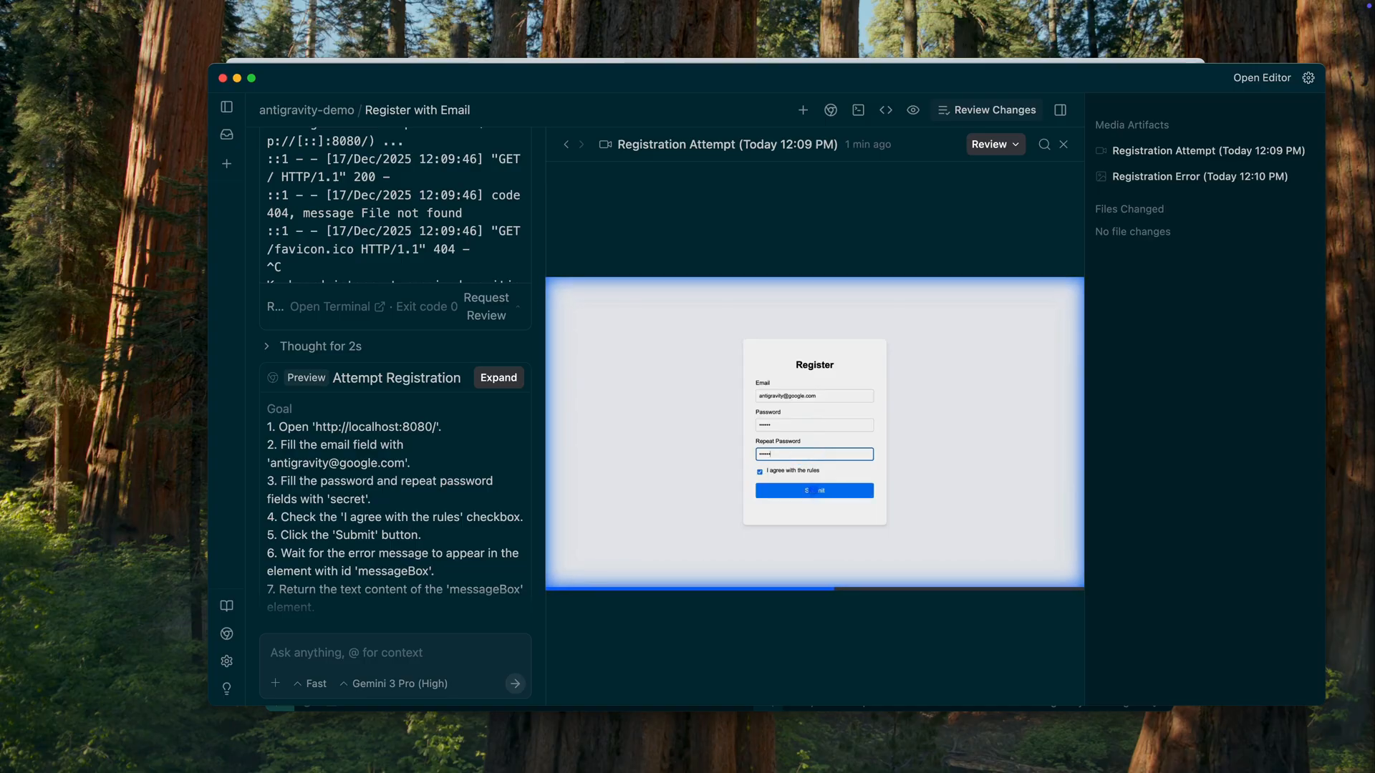
pyautogui.click(814, 490)
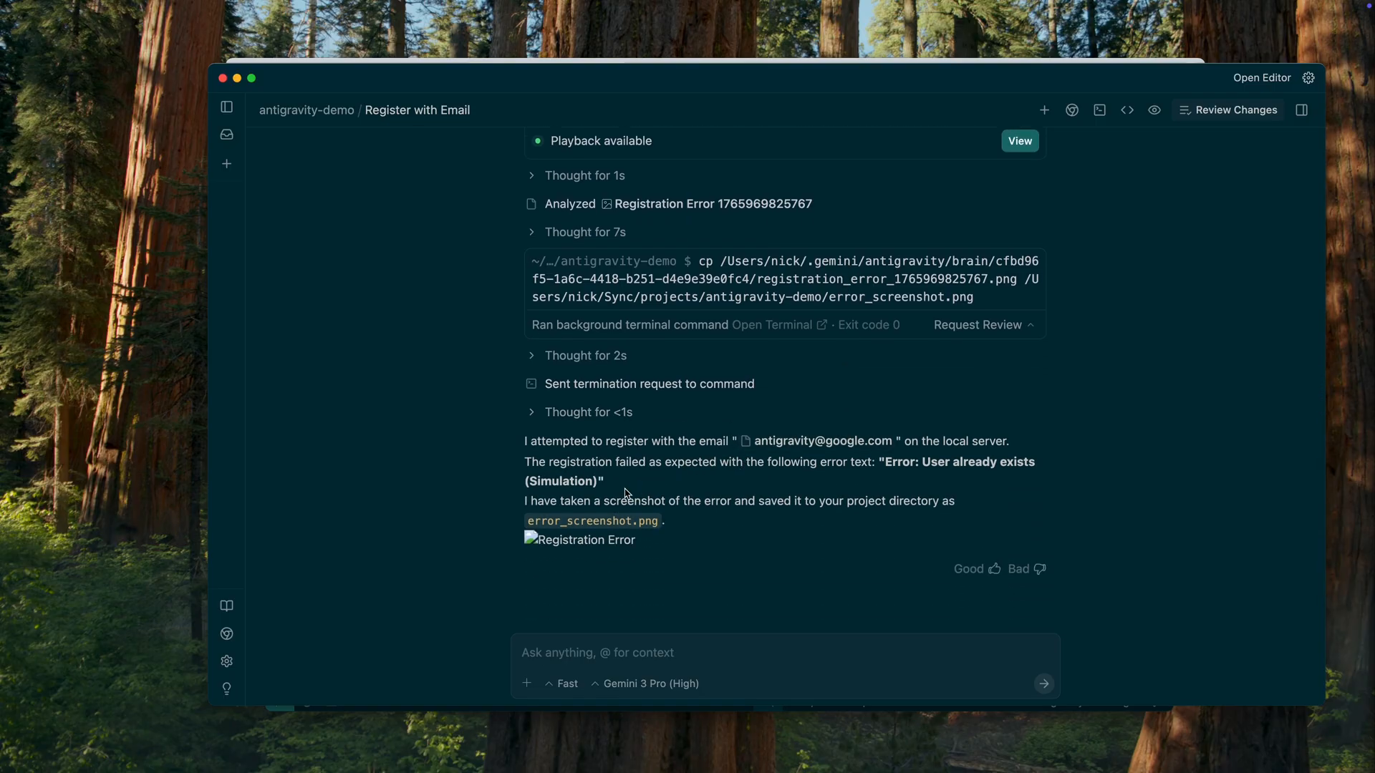
pyautogui.moveTo(524, 461); pyautogui.dragTo(604, 481)
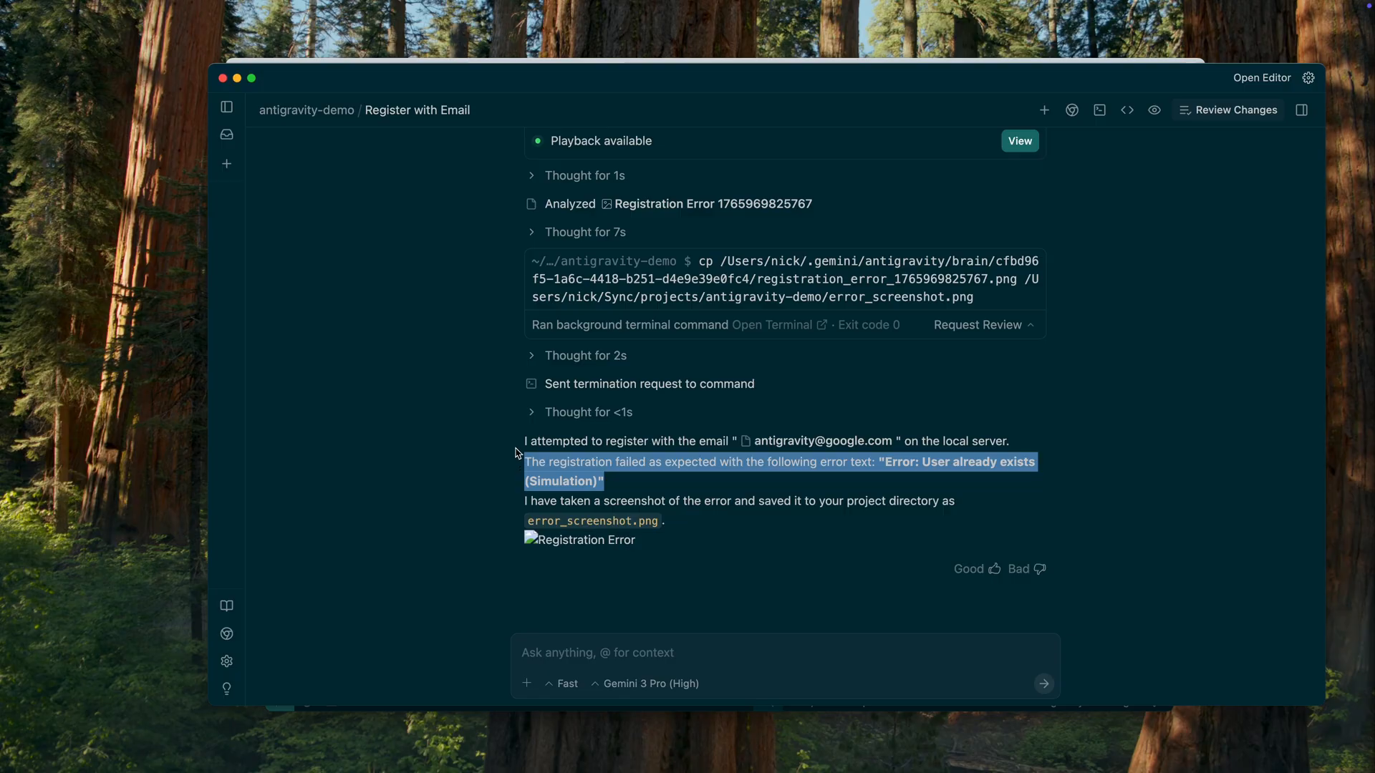
pyautogui.click(642, 484)
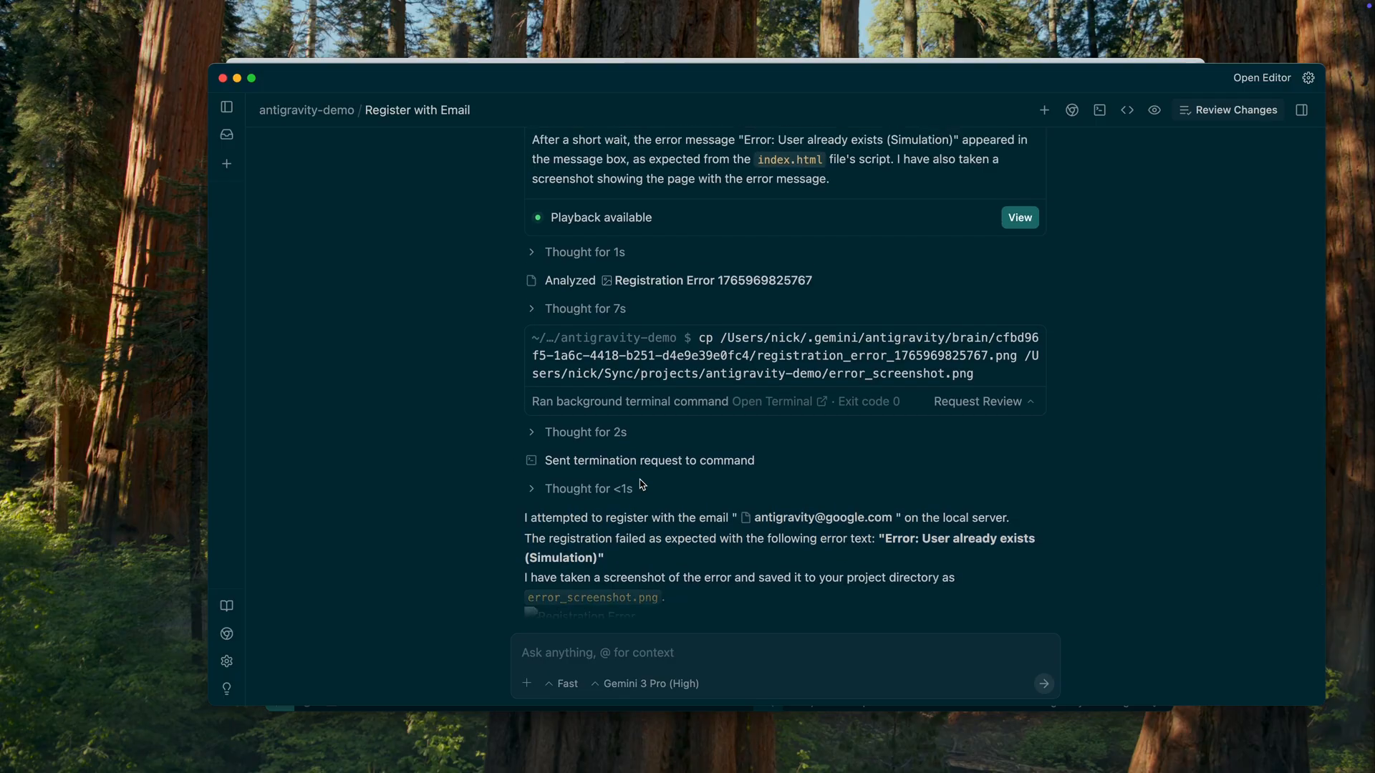
pyautogui.scroll(-3)
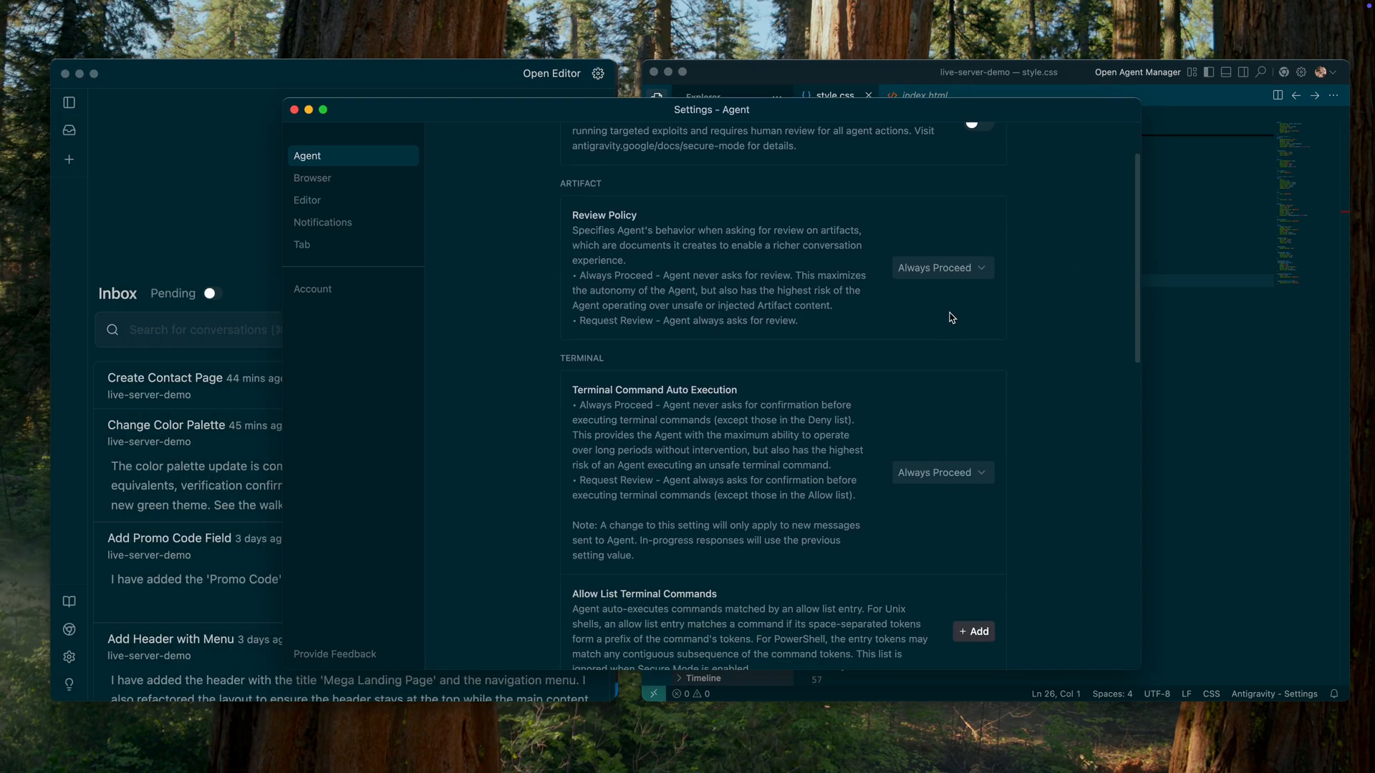
# Review the Agent and Browser settings pages, then close the Settings window
pyautogui.click(941, 473)
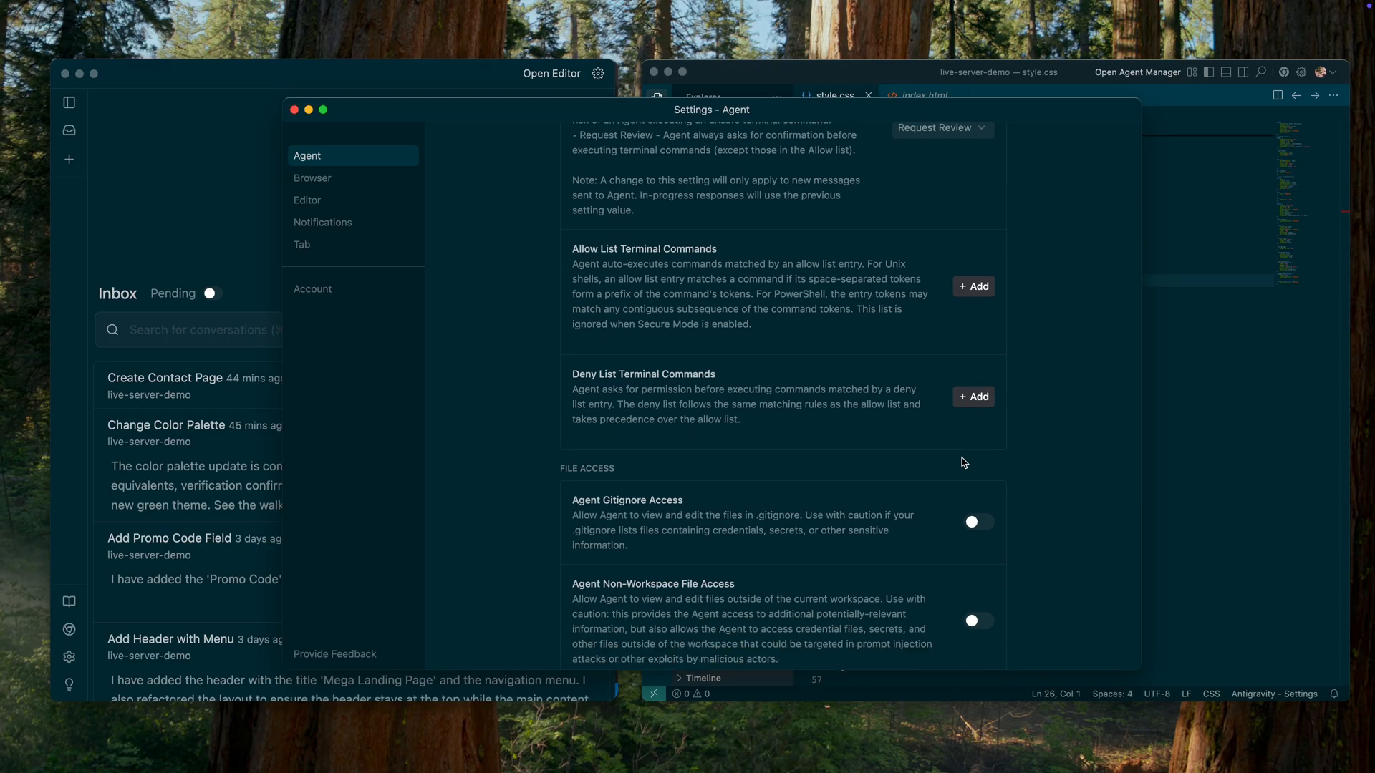
pyautogui.scroll(-3)
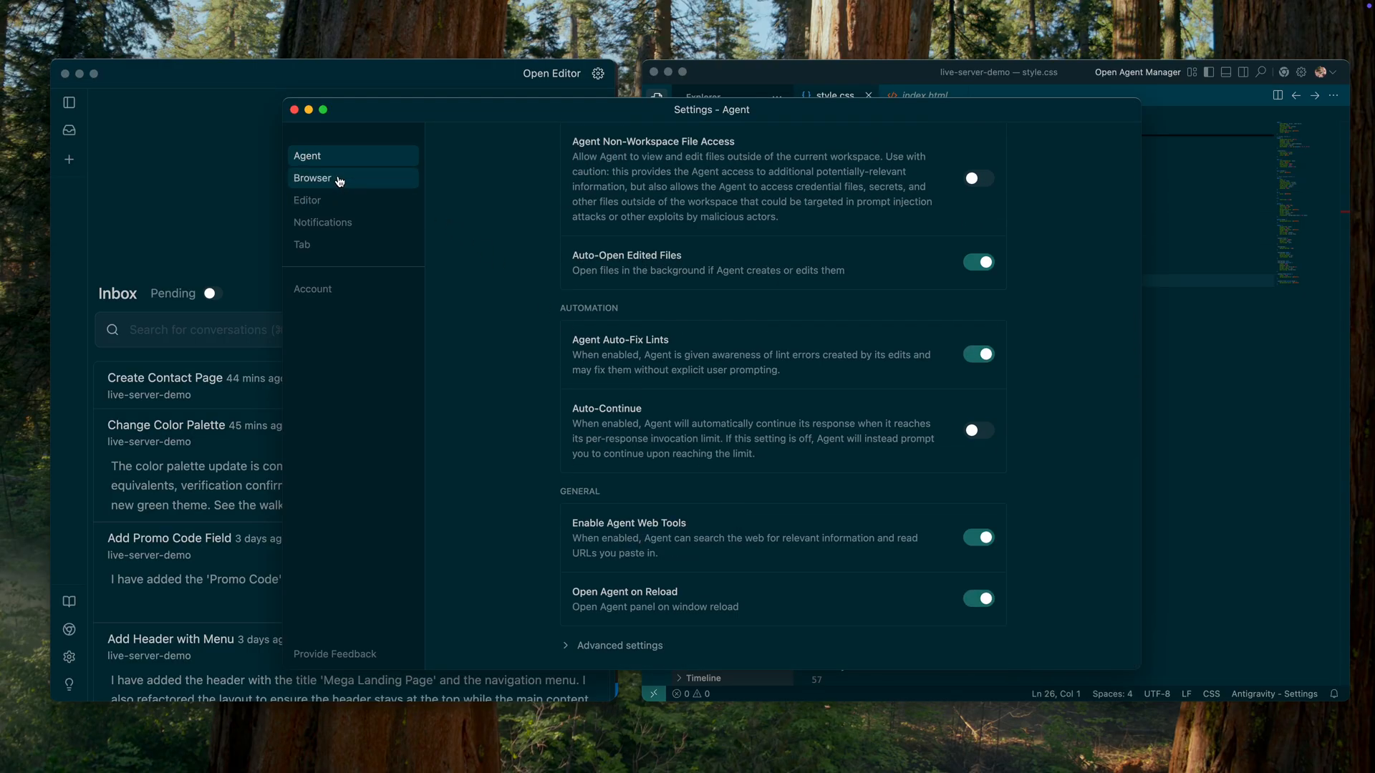
pyautogui.click(312, 177)
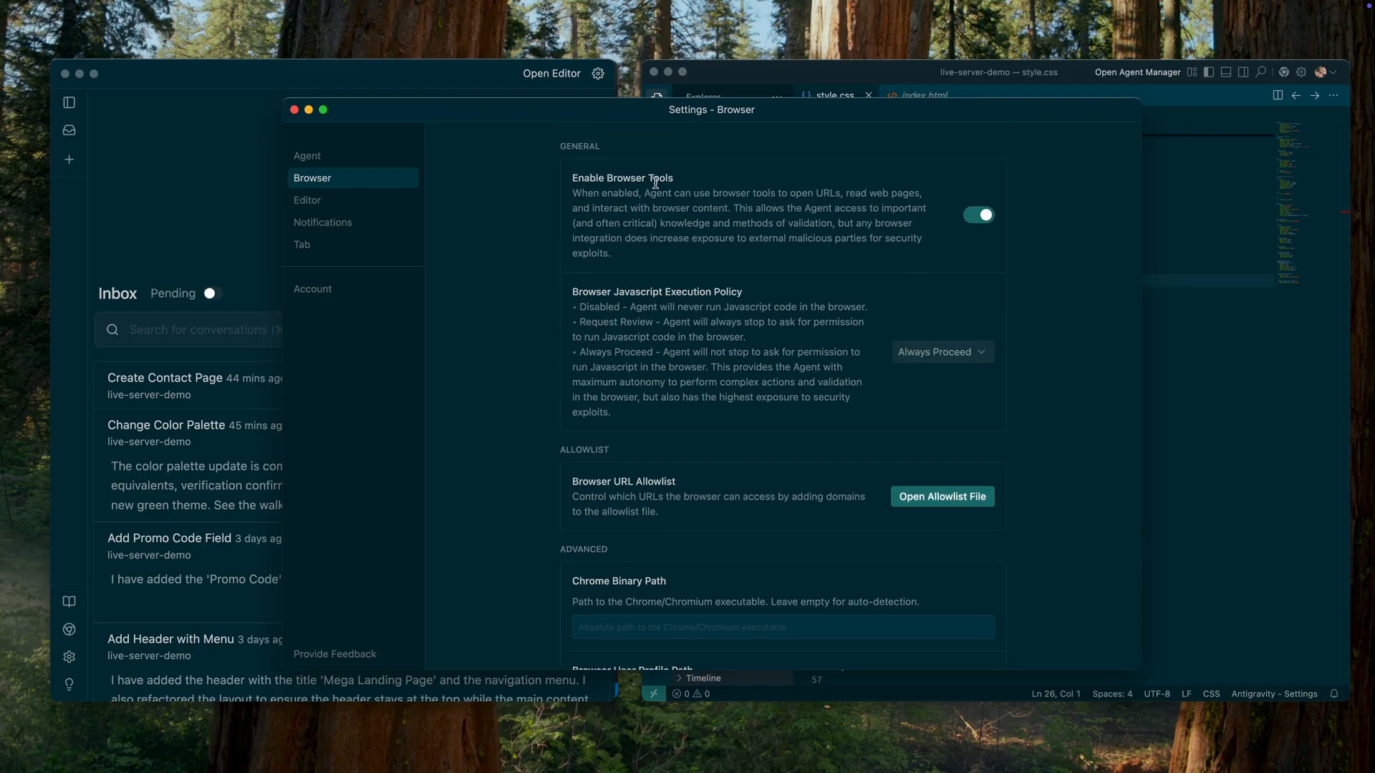
pyautogui.moveTo(994, 583)
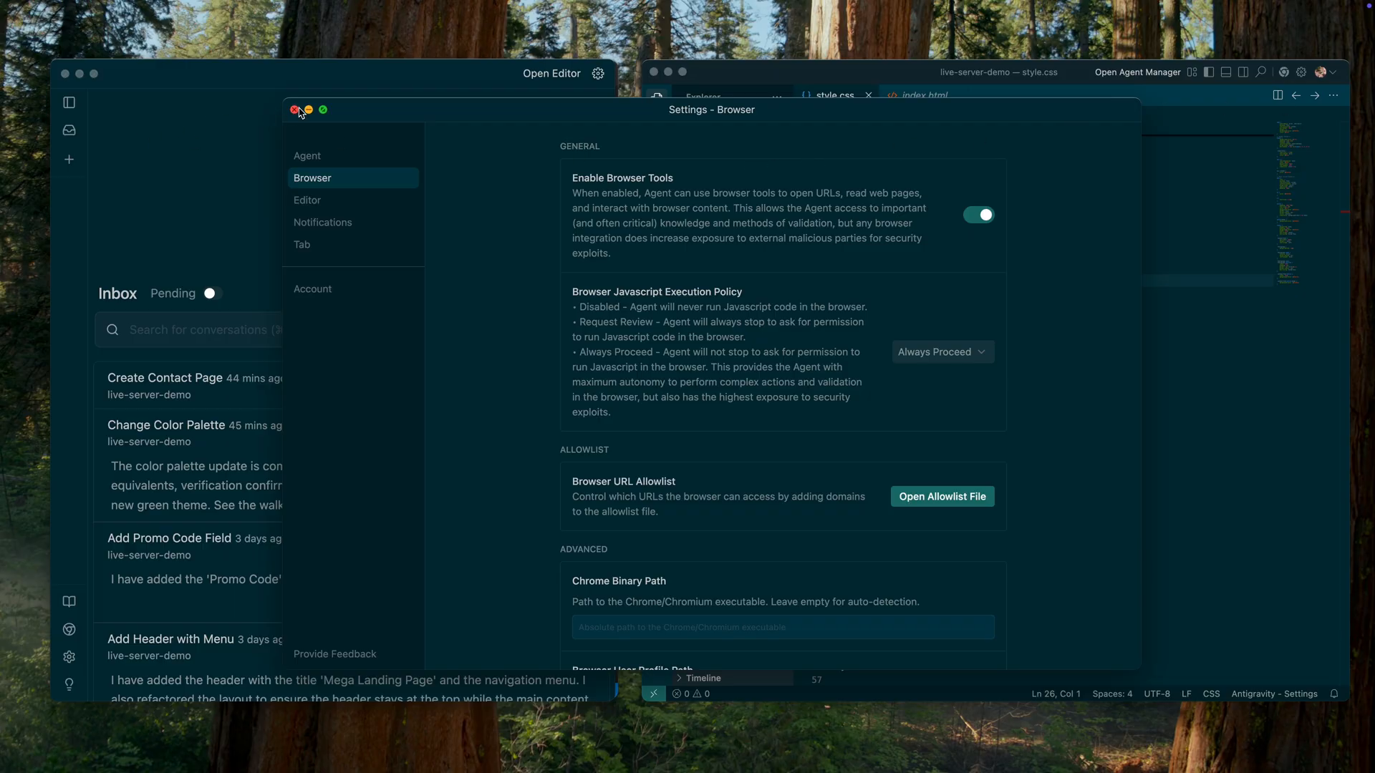
pyautogui.click(292, 109)
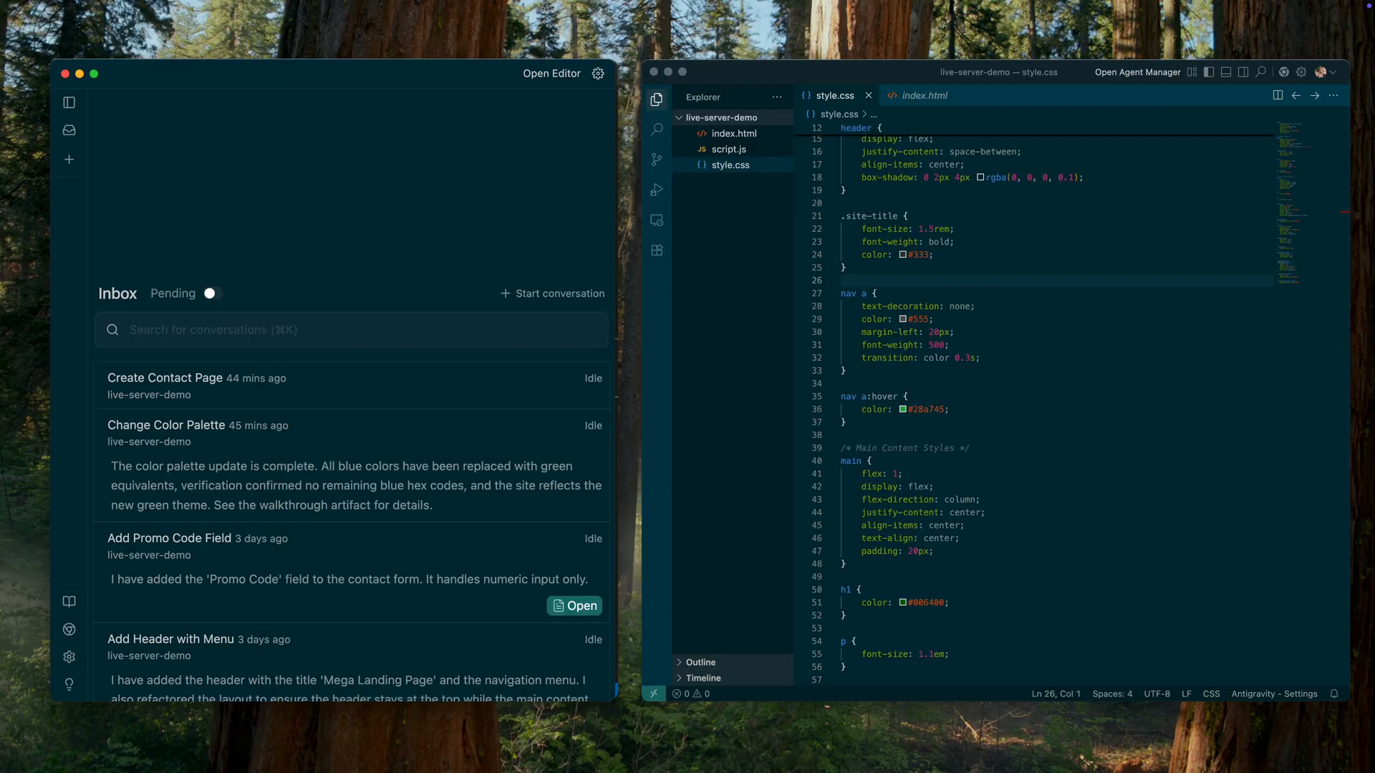